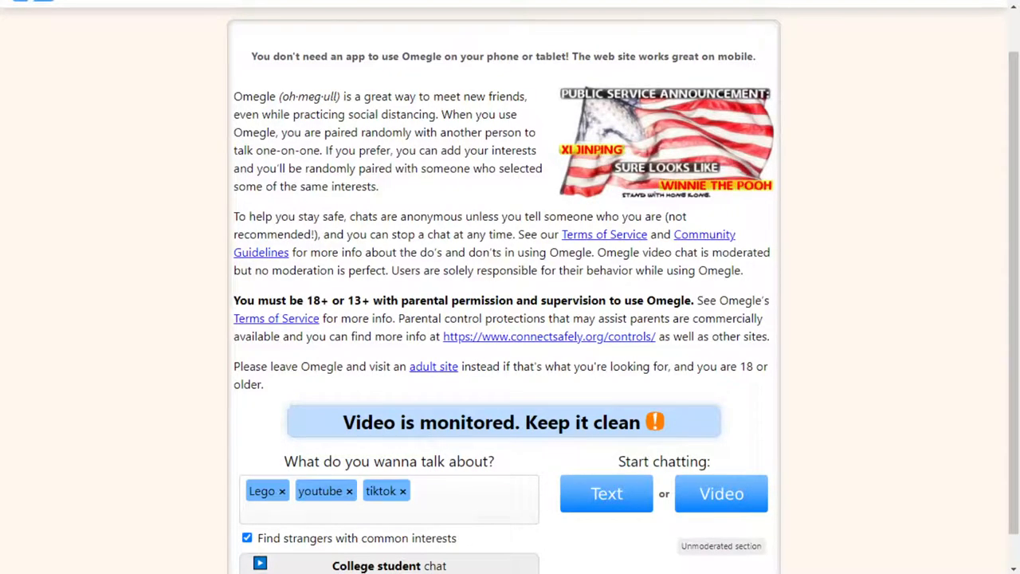
# Start an Omegle video chat matched on Lego, YouTube and TikTok interests.
pyautogui.click(721, 494)
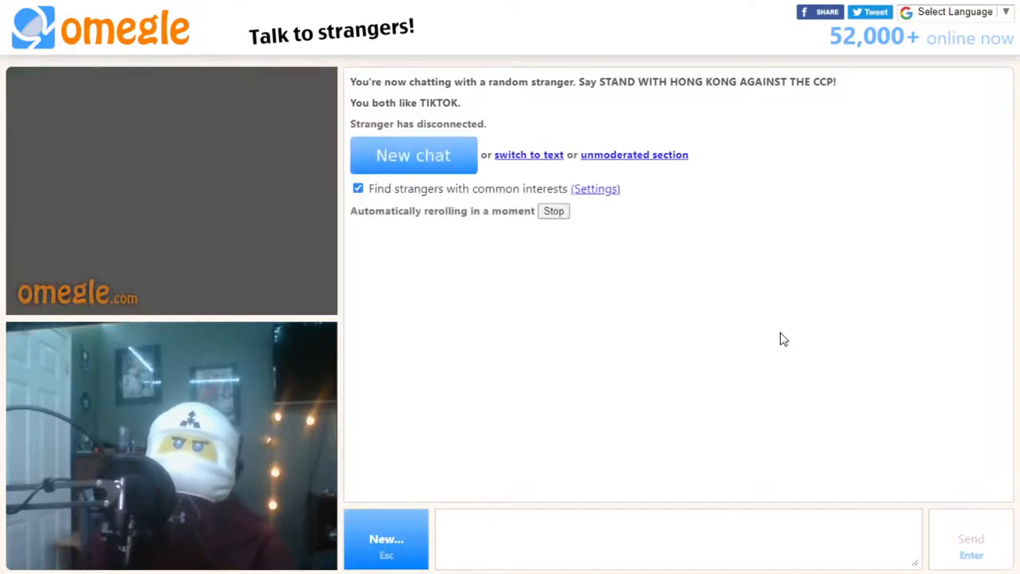
# Connect to a new TikTok-matched stranger, then disconnect from the chat.
pyautogui.click(413, 155)
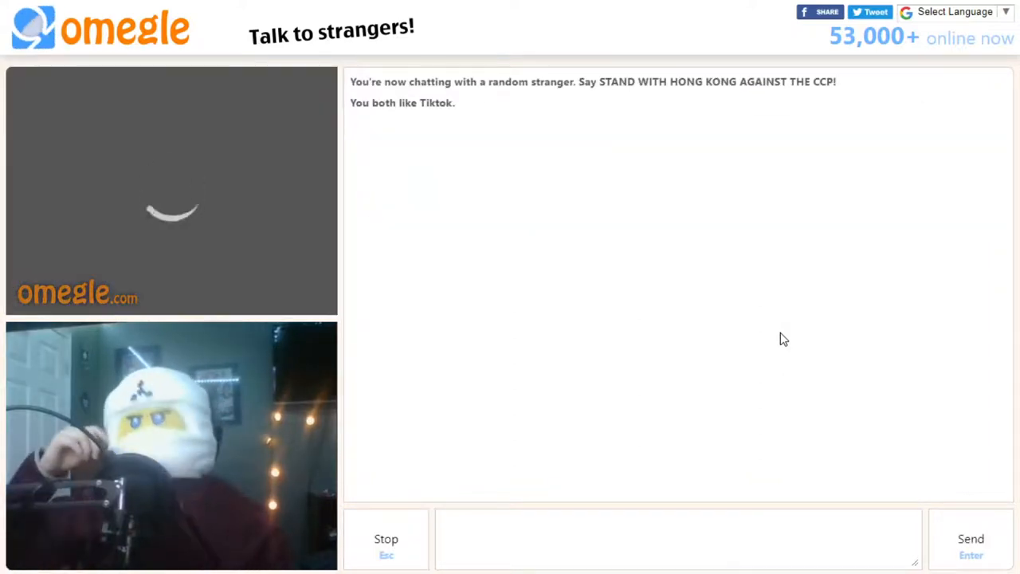
pyautogui.click(386, 538)
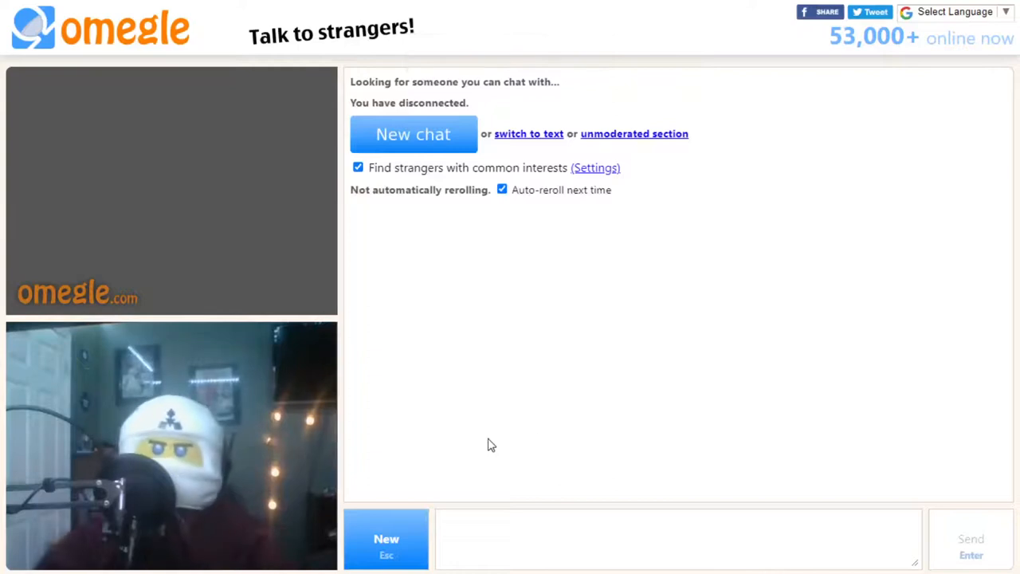
# Connect to a new Lego-matched stranger and ask 'can you hear'.
pyautogui.click(413, 134)
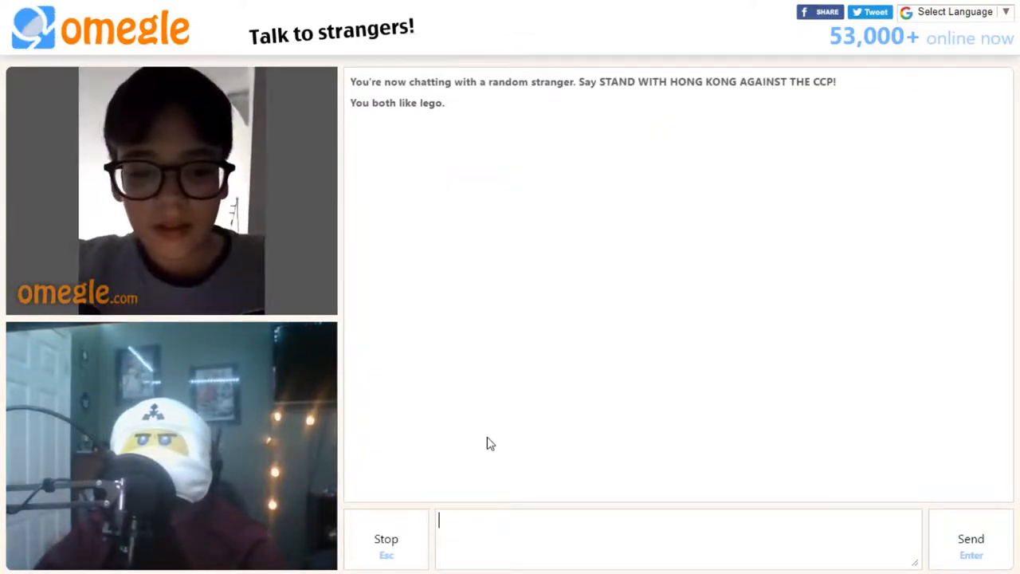
pyautogui.moveTo(554, 545)
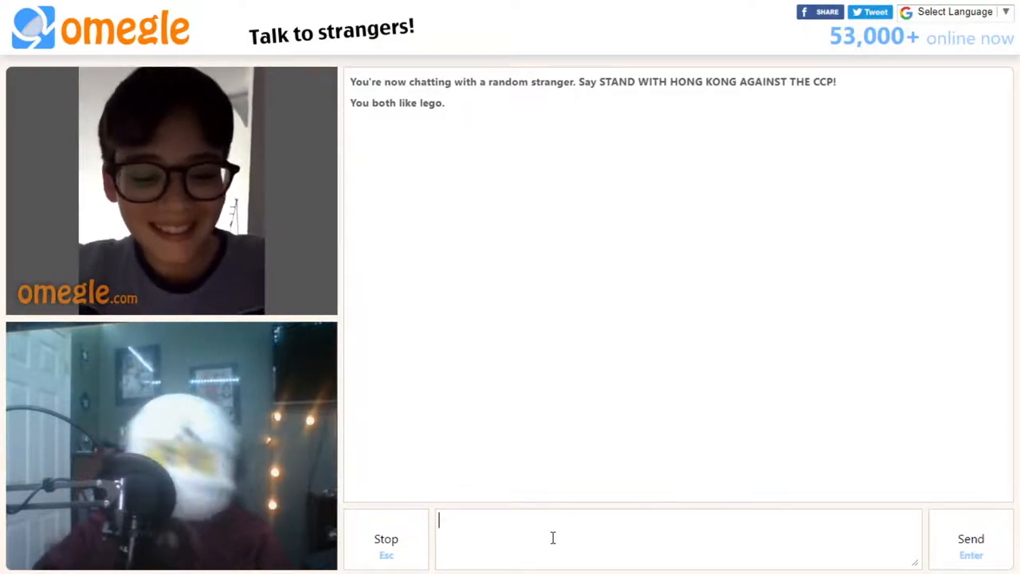
pyautogui.write('can you')
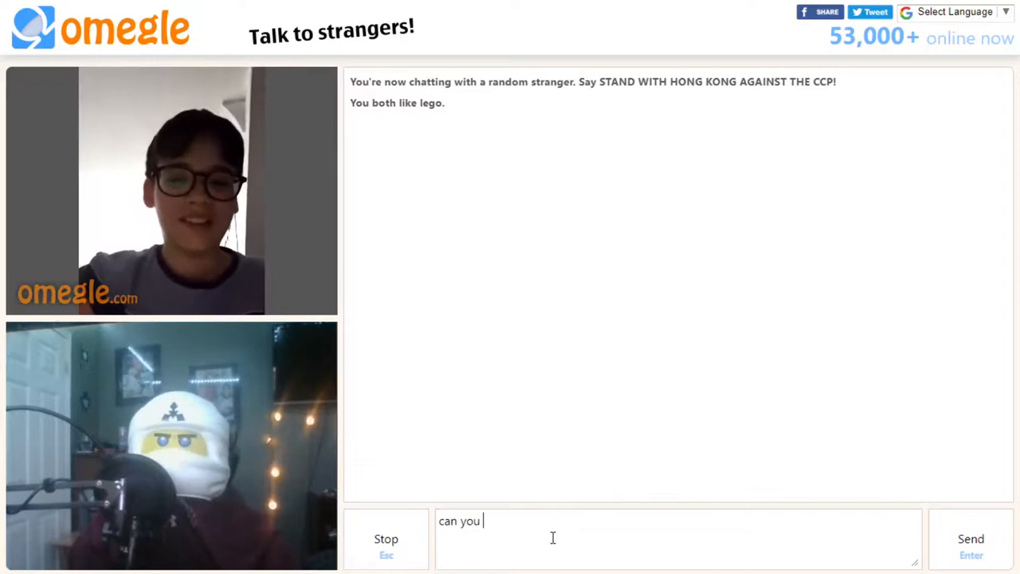
pyautogui.write('hear')
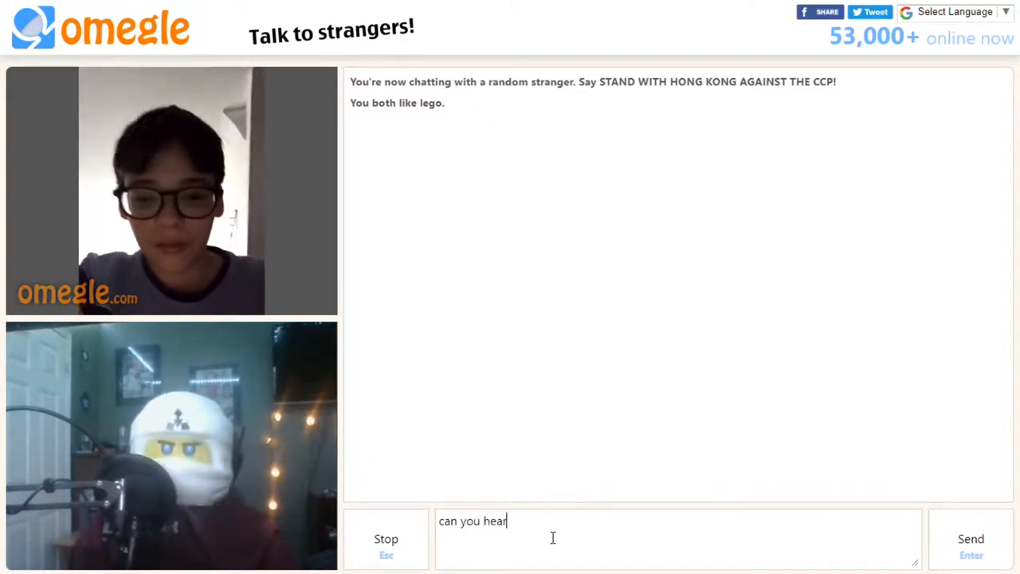
pyautogui.press('Return')
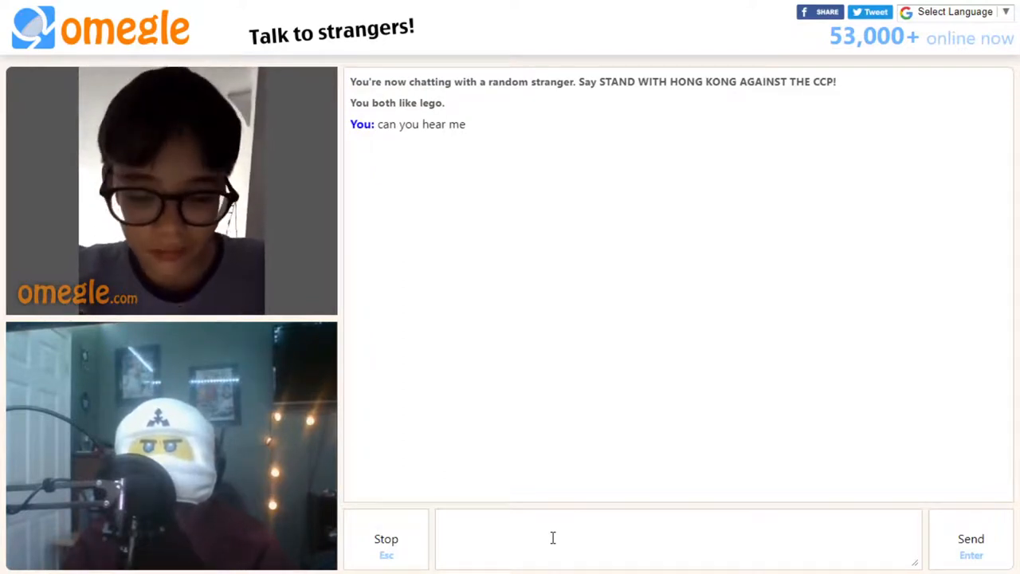
# Reply to the stranger with 'thank', 'yeah' and 'thats sick' messages.
pyautogui.write('than')
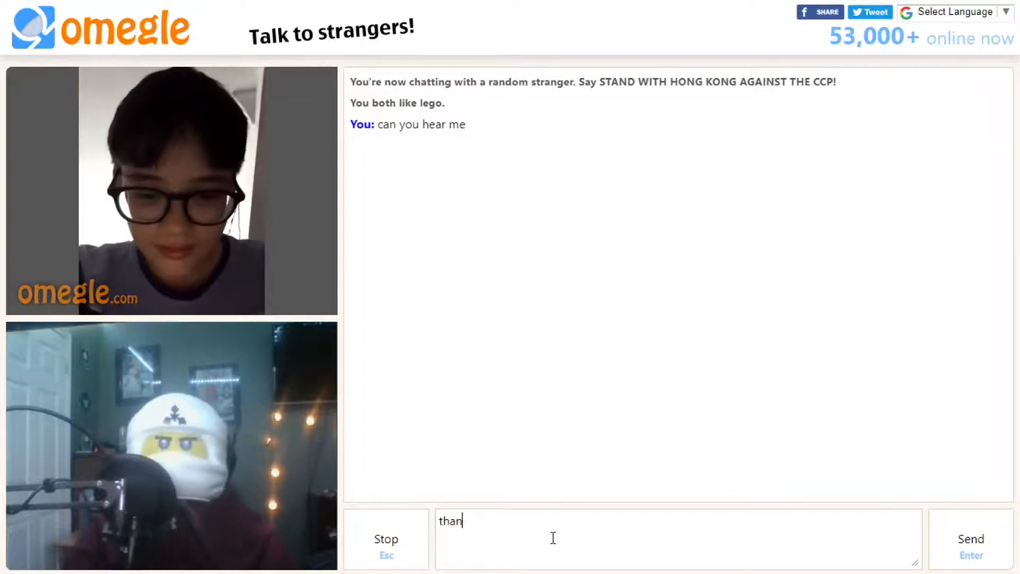
pyautogui.press('Enter')
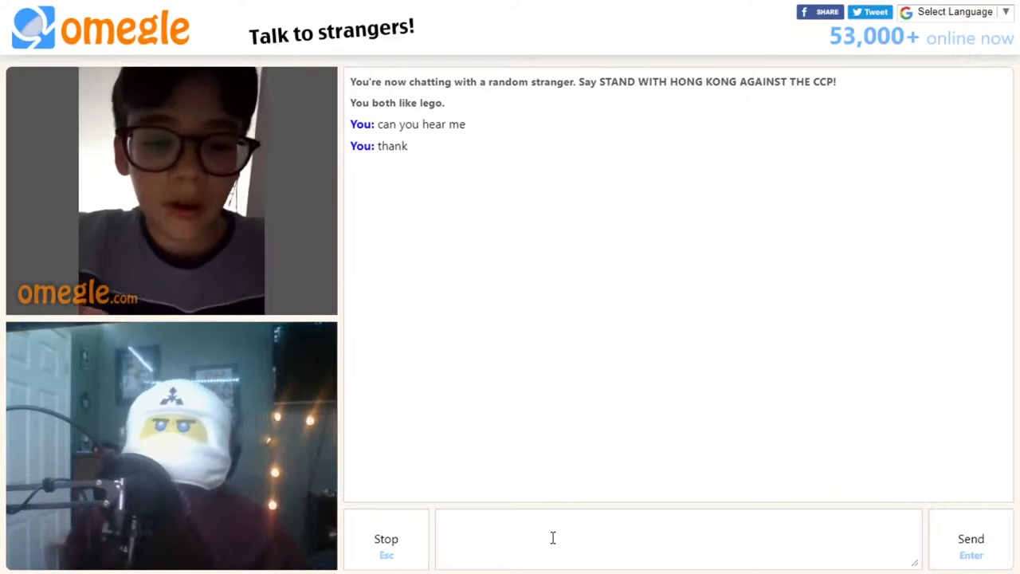
pyautogui.write('ye')
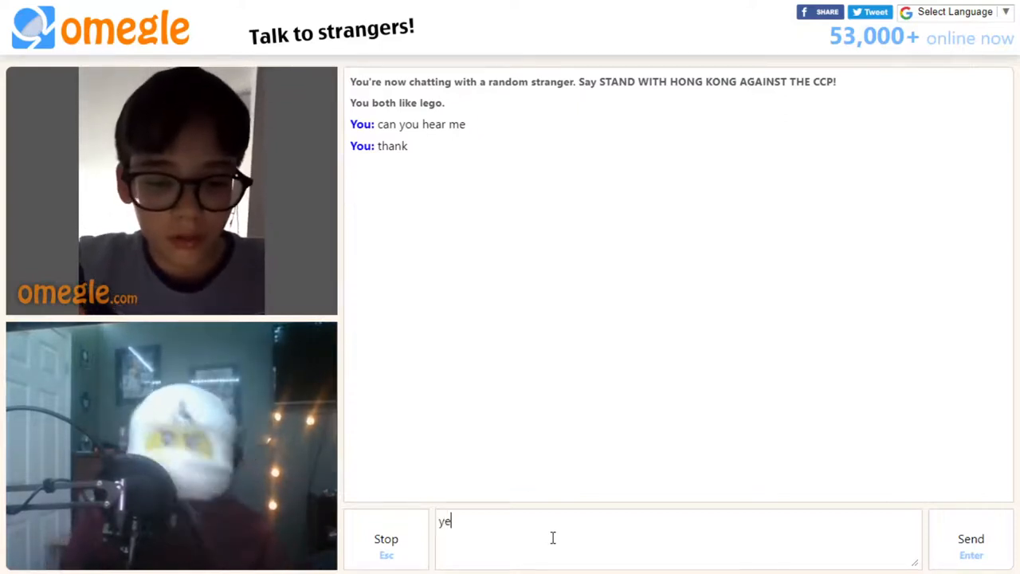
pyautogui.press('Enter')
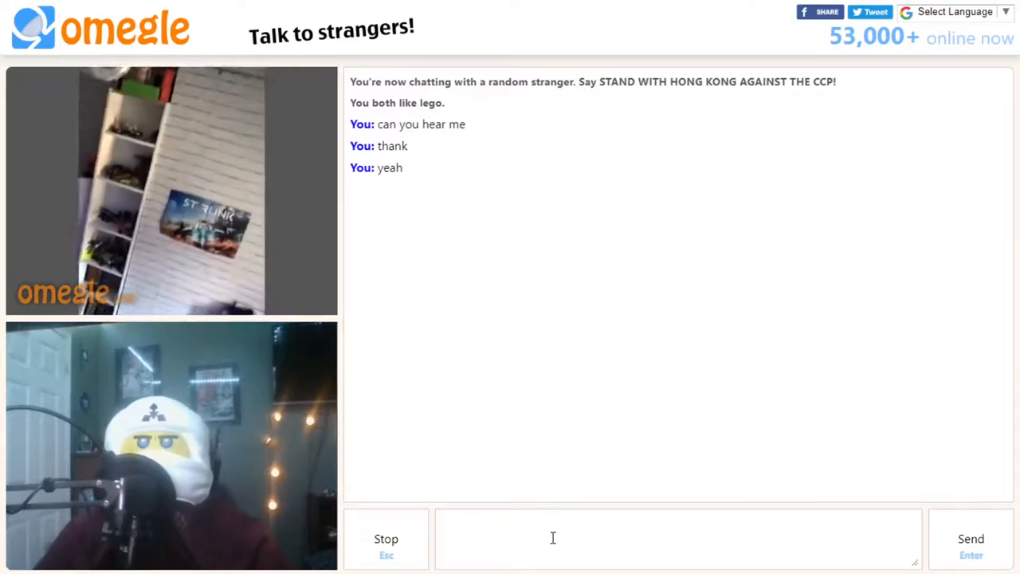
pyautogui.write('t')
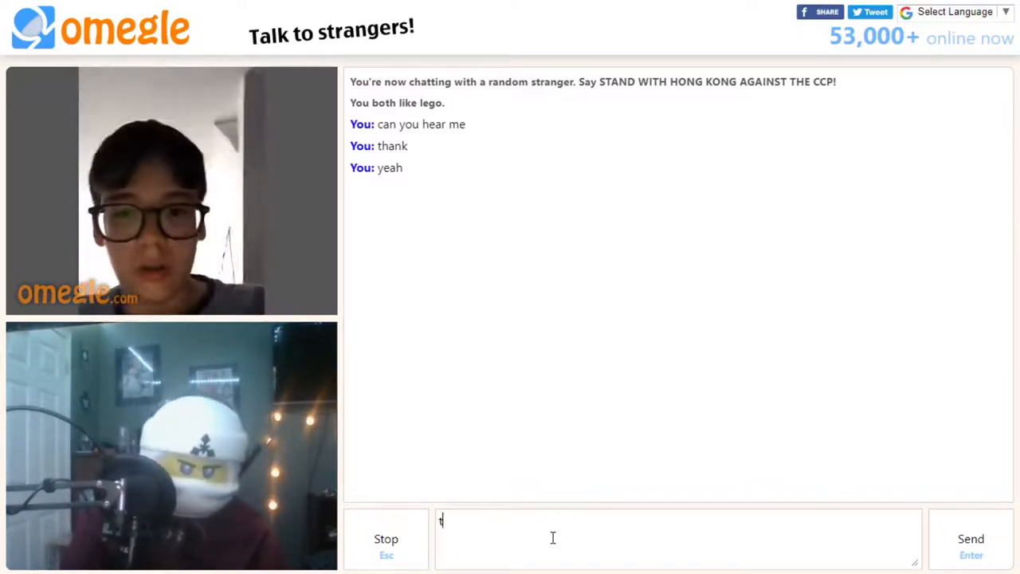
pyautogui.press('Enter')
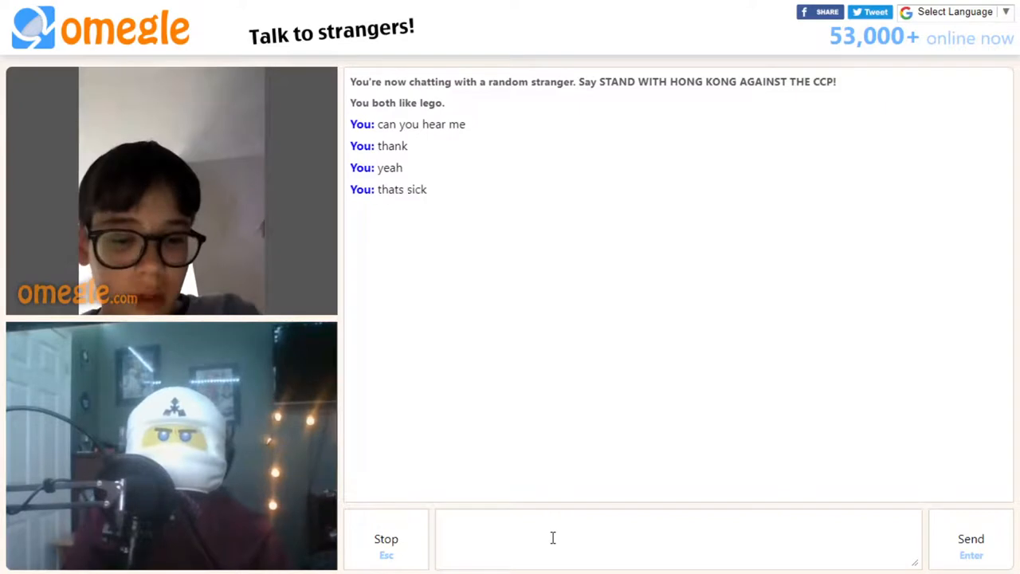
pyautogui.write('n')
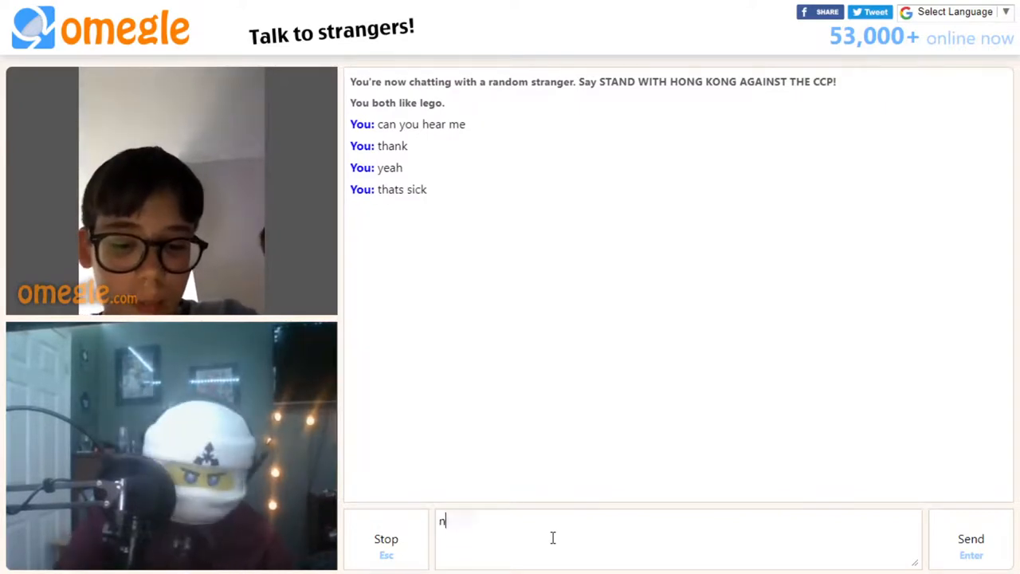
# Check Chrome's microphone settings tab, close it and return to Omegle.
pyautogui.click(248, 13)
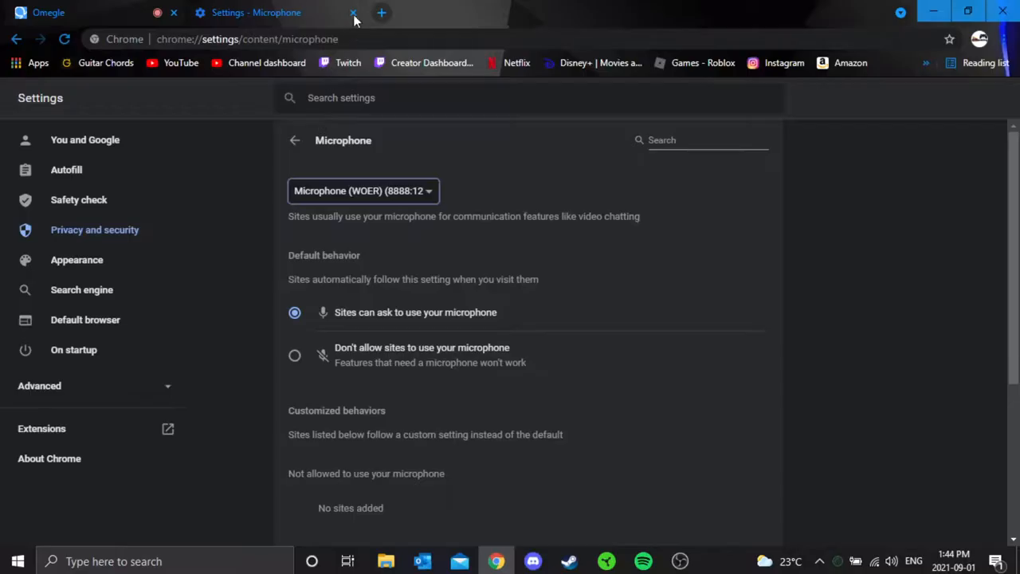
pyautogui.click(354, 13)
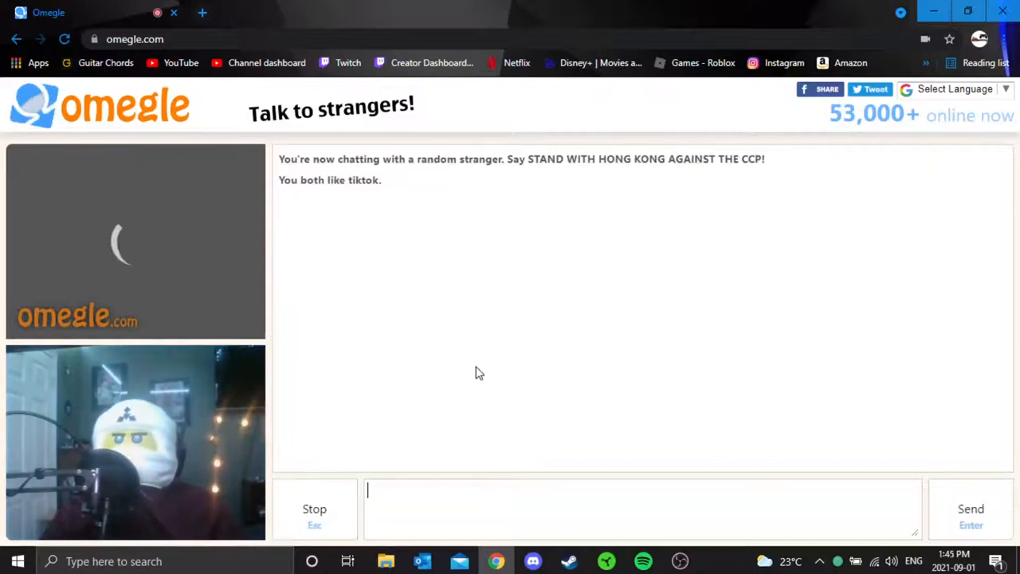
pyautogui.moveTo(692, 345)
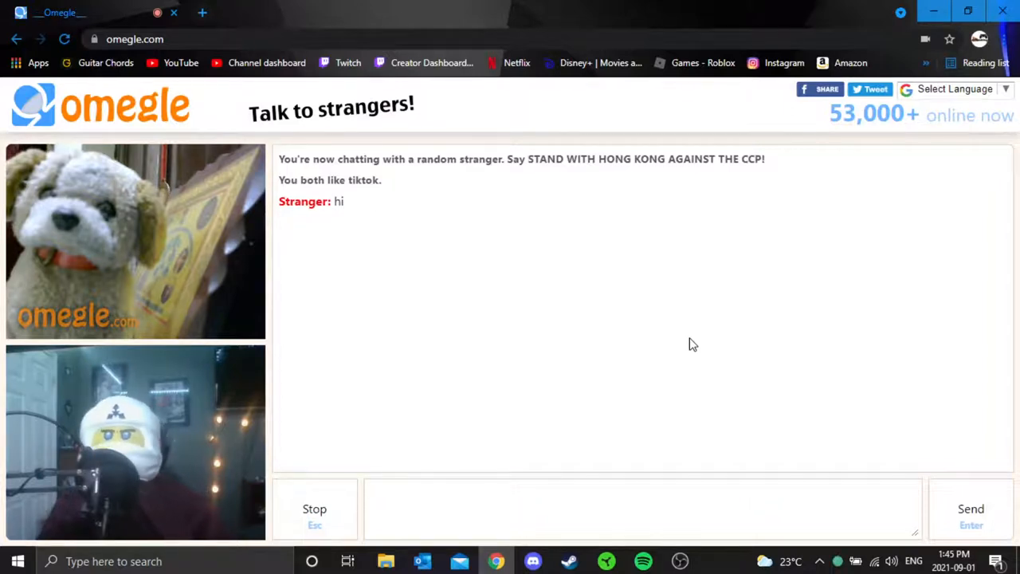
# Disconnect from the current stranger and reroll to another TikTok-matched one.
pyautogui.click(641, 509)
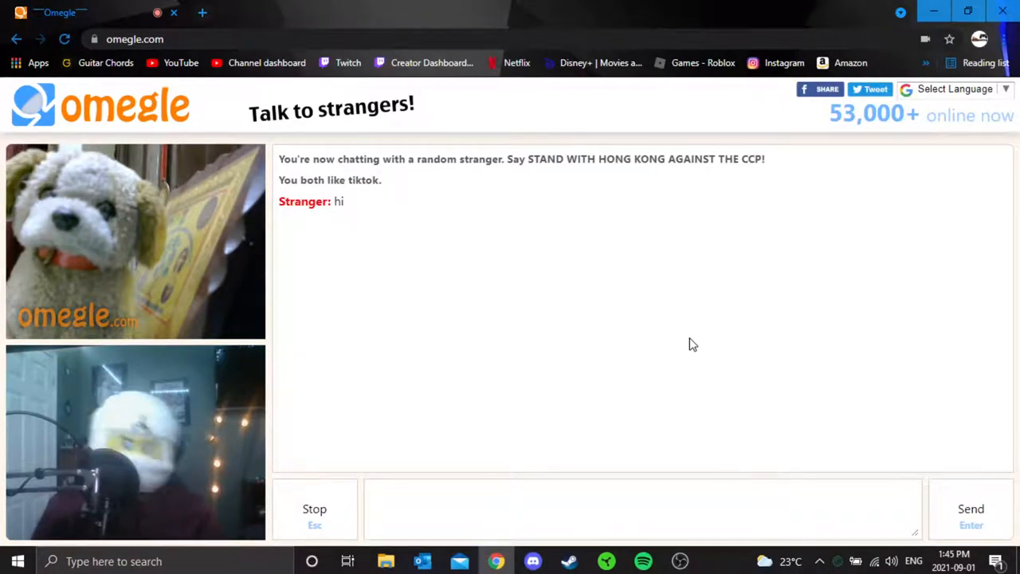
pyautogui.press('F11')
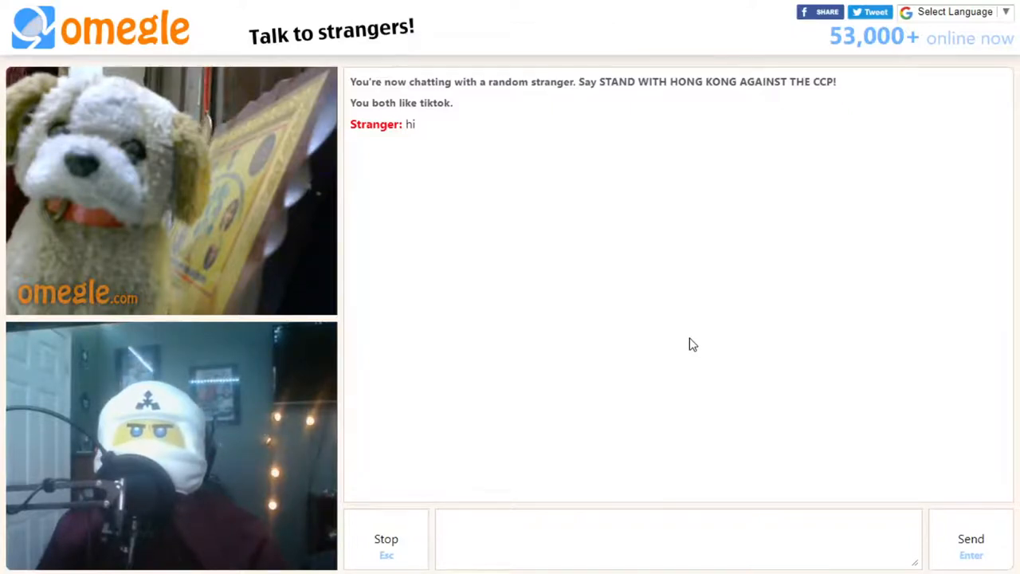
pyautogui.click(678, 539)
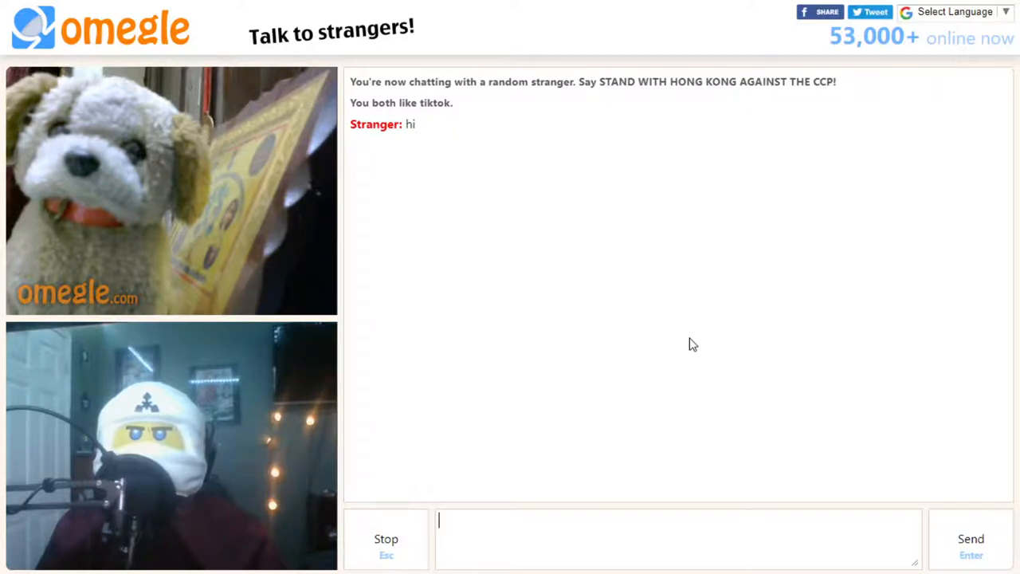
pyautogui.click(386, 538)
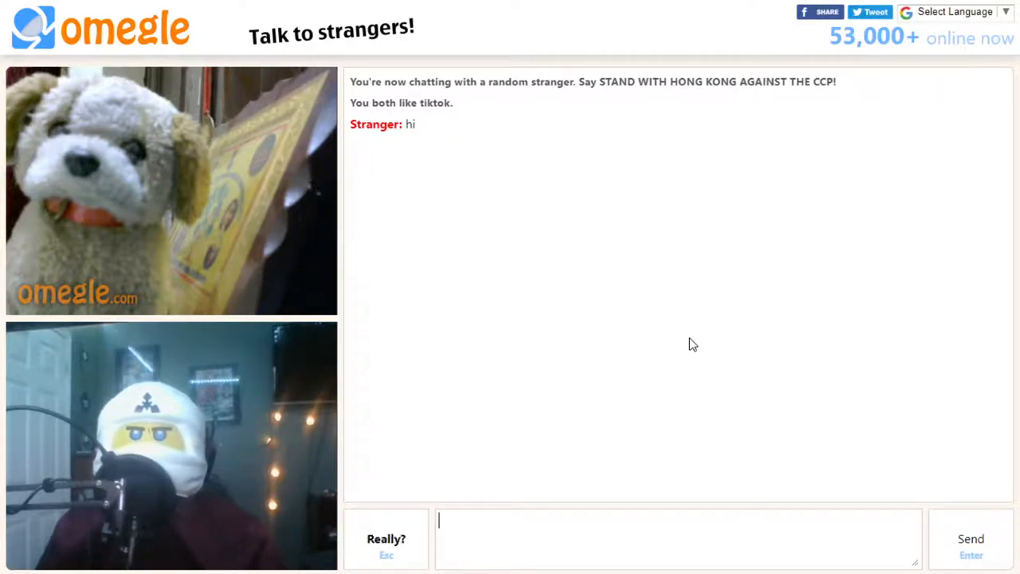
pyautogui.click(386, 539)
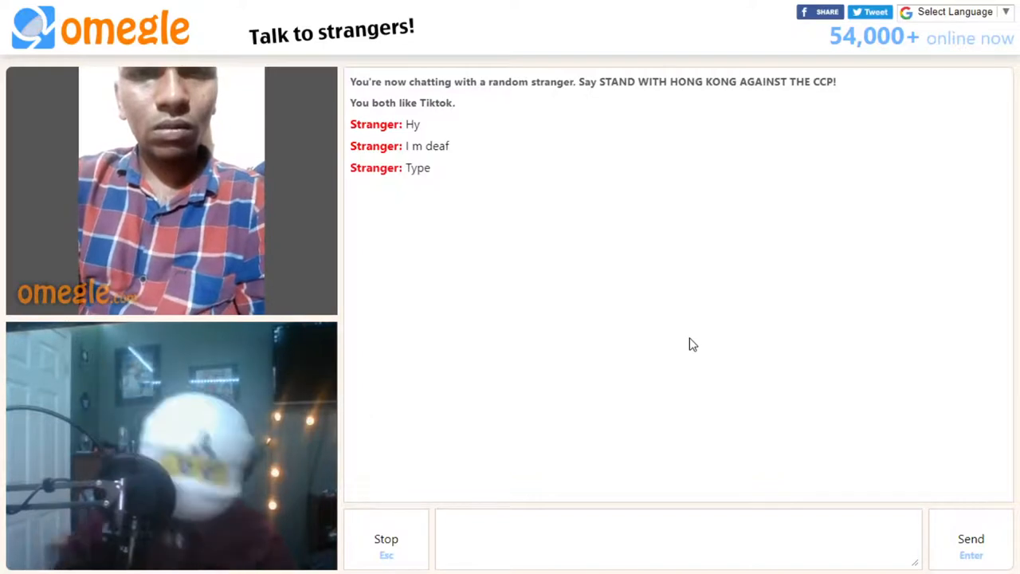
# Draft replies 'i kinda know', 'idk' and 'i thought i did and i' to the deaf stranger.
pyautogui.write('i kinda')
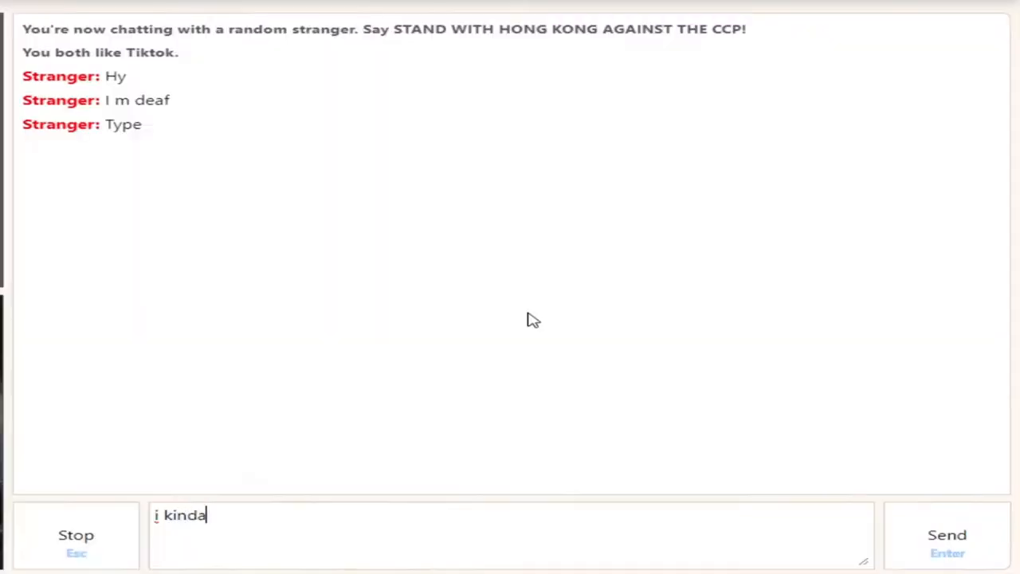
pyautogui.write('know')
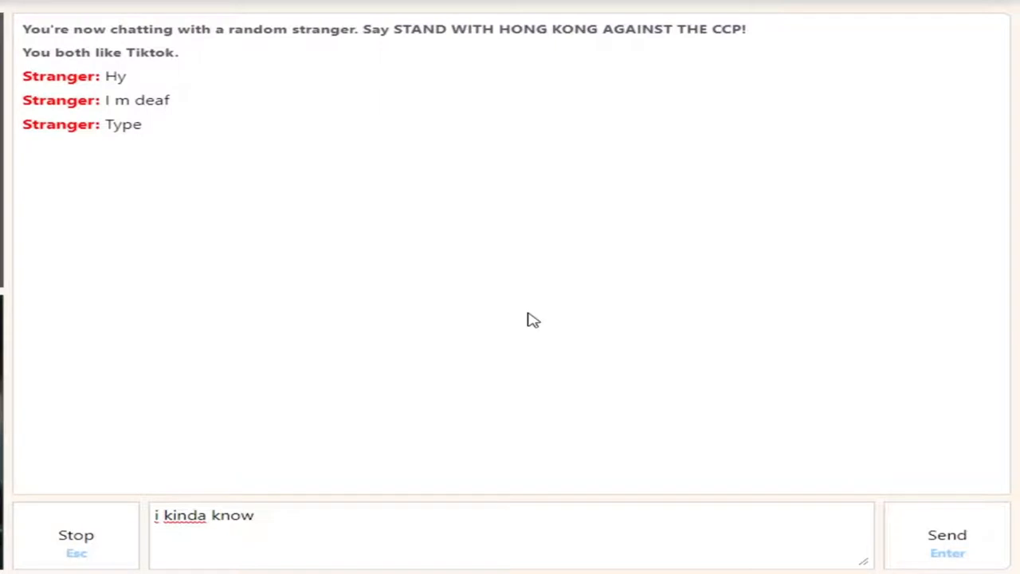
pyautogui.press('Backspace')
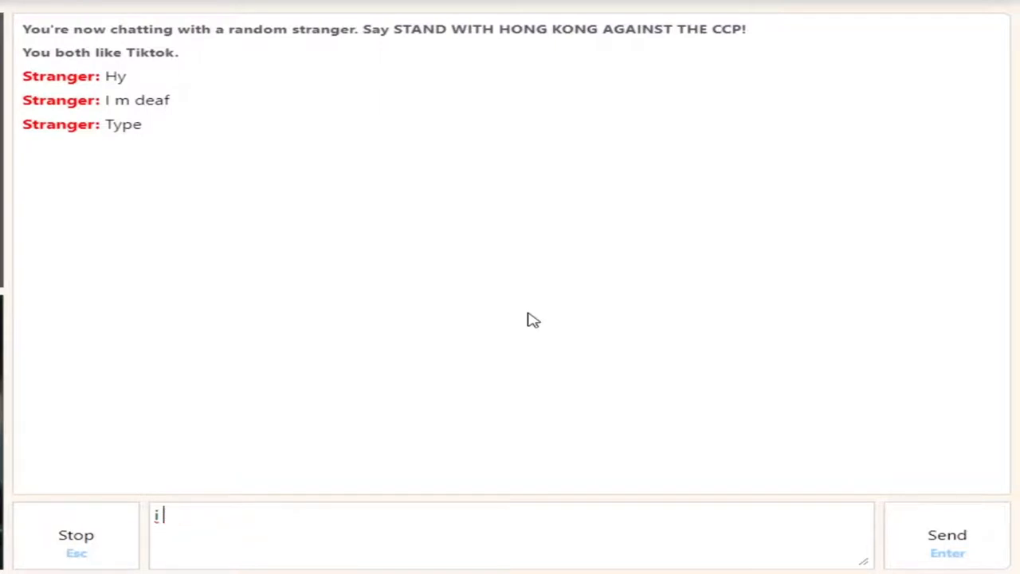
pyautogui.write('dk s')
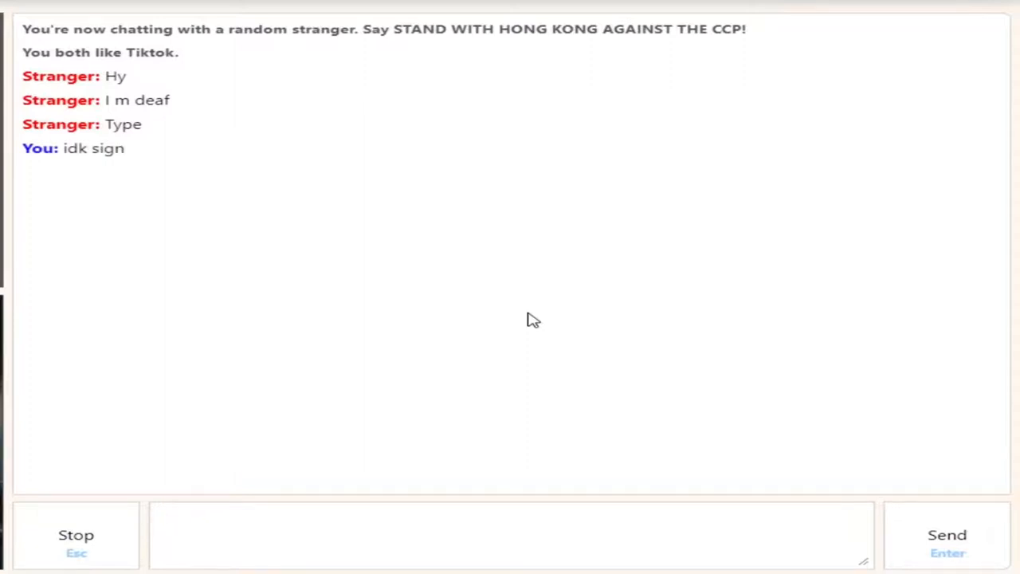
pyautogui.write('i thought')
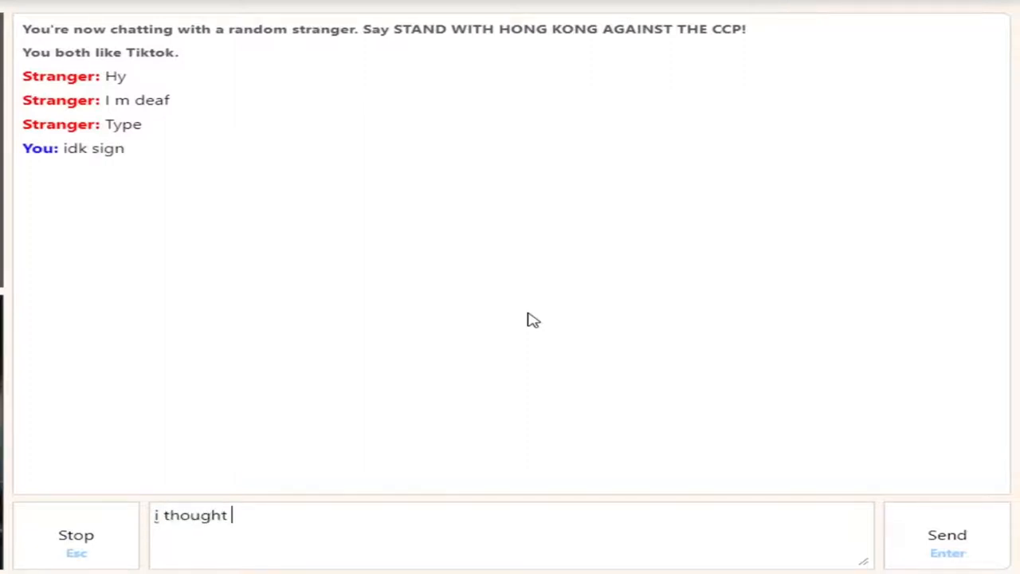
pyautogui.write('i did and i')
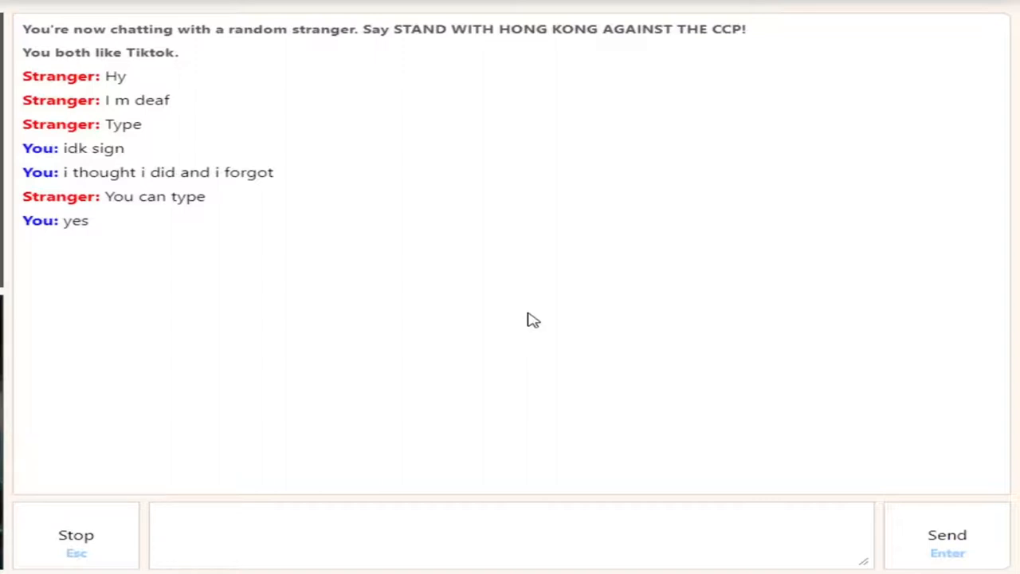
# Send 'how are you', then reply 'good' and 'yea' until the stranger disconnects.
pyautogui.click(510, 534)
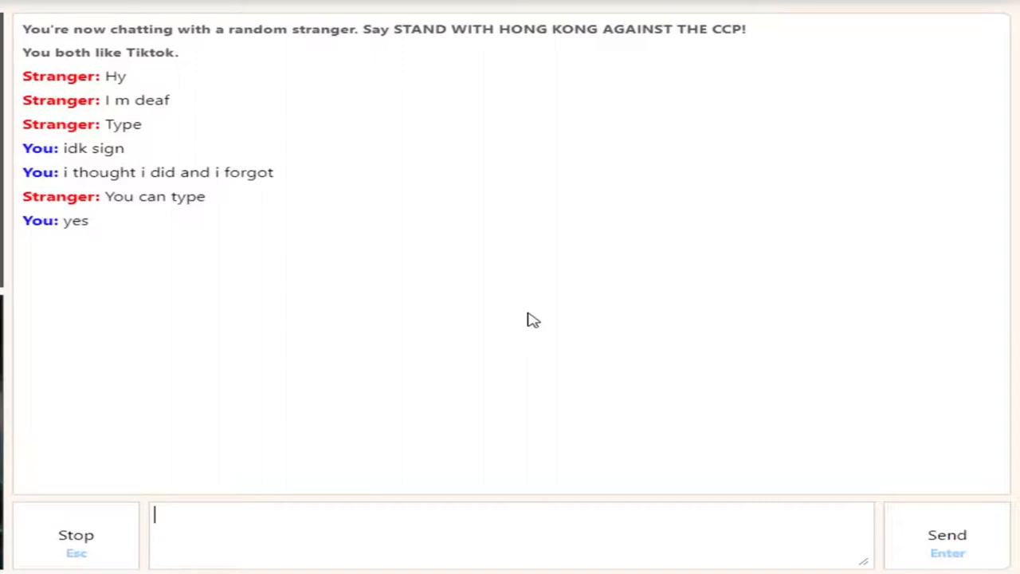
pyautogui.write('h')
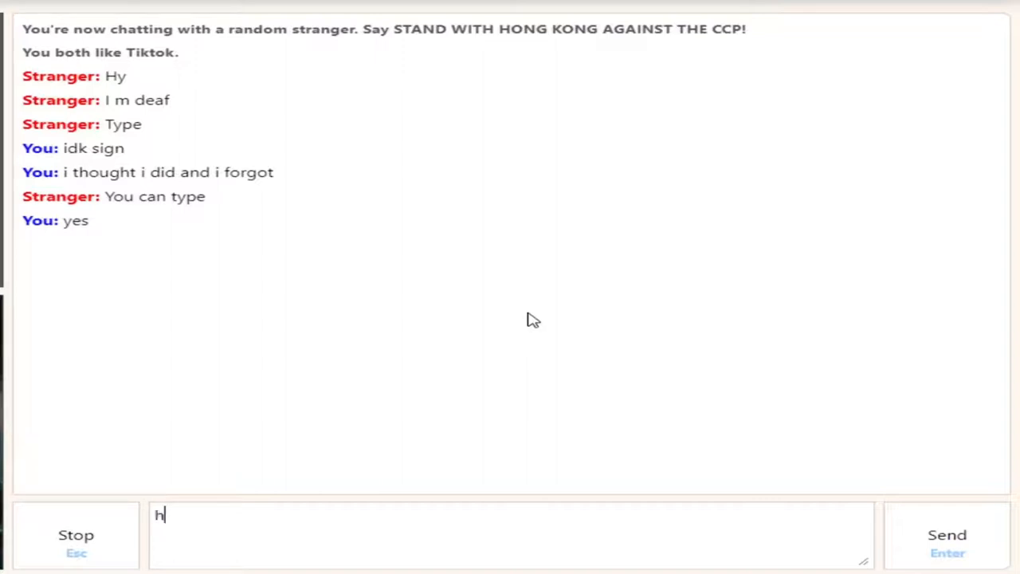
pyautogui.write('ow are y')
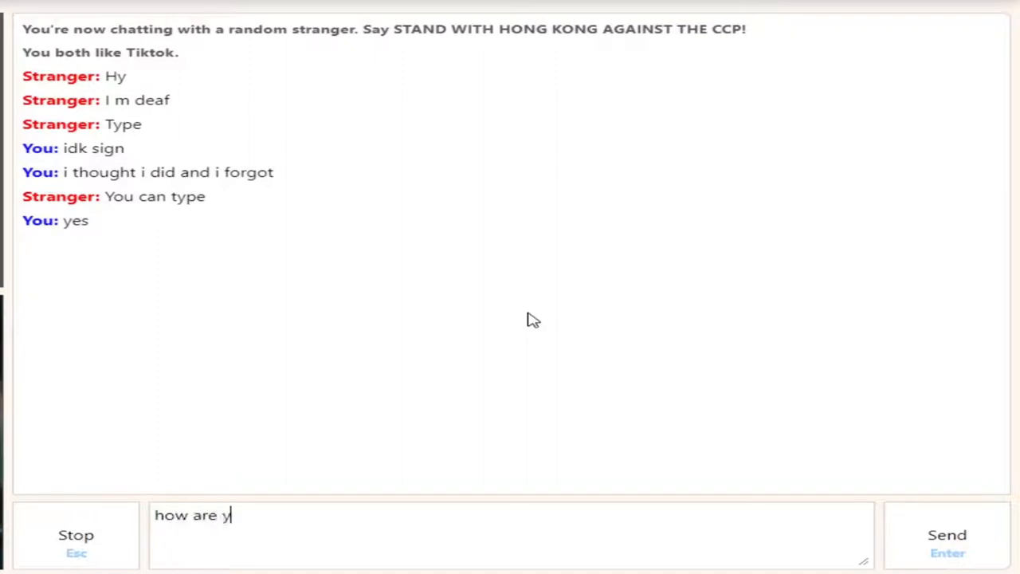
pyautogui.press('Enter')
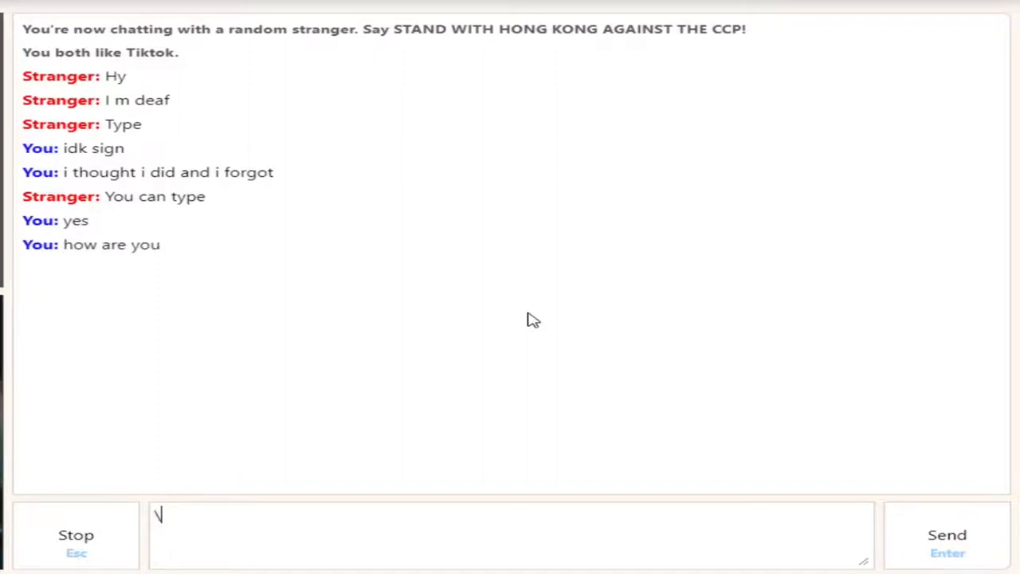
pyautogui.press('Backspace')
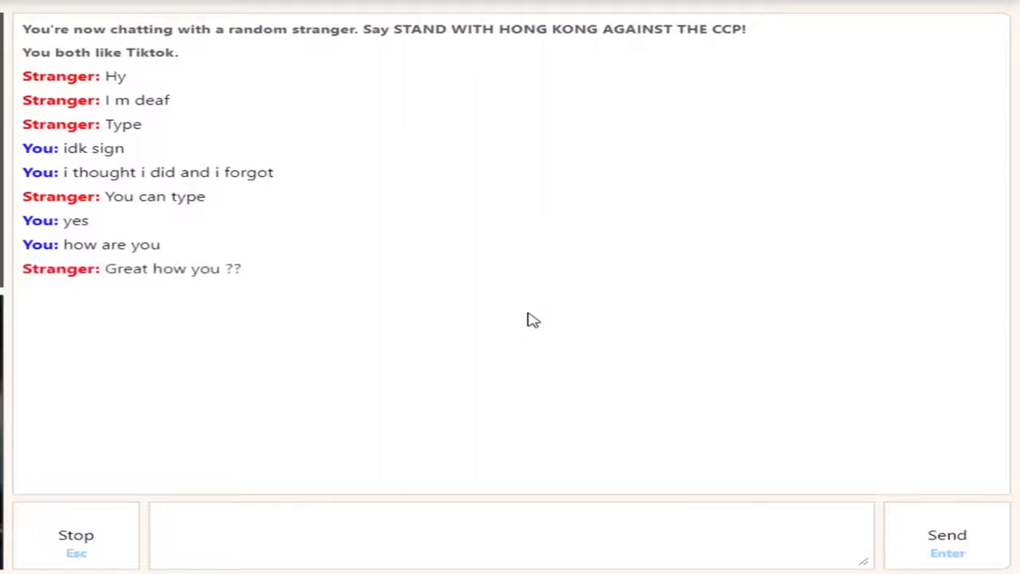
pyautogui.write('giid')
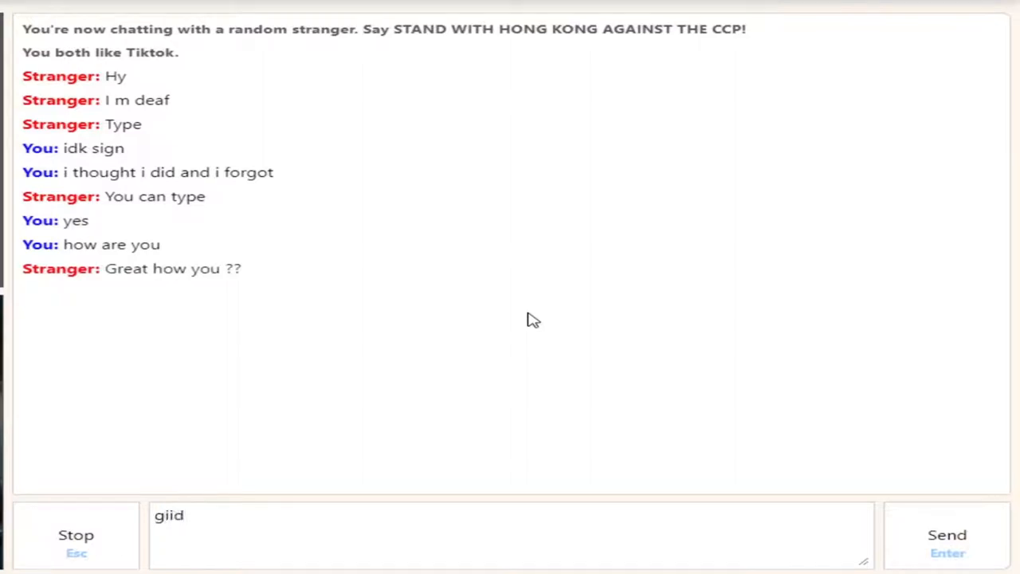
pyautogui.press('Return')
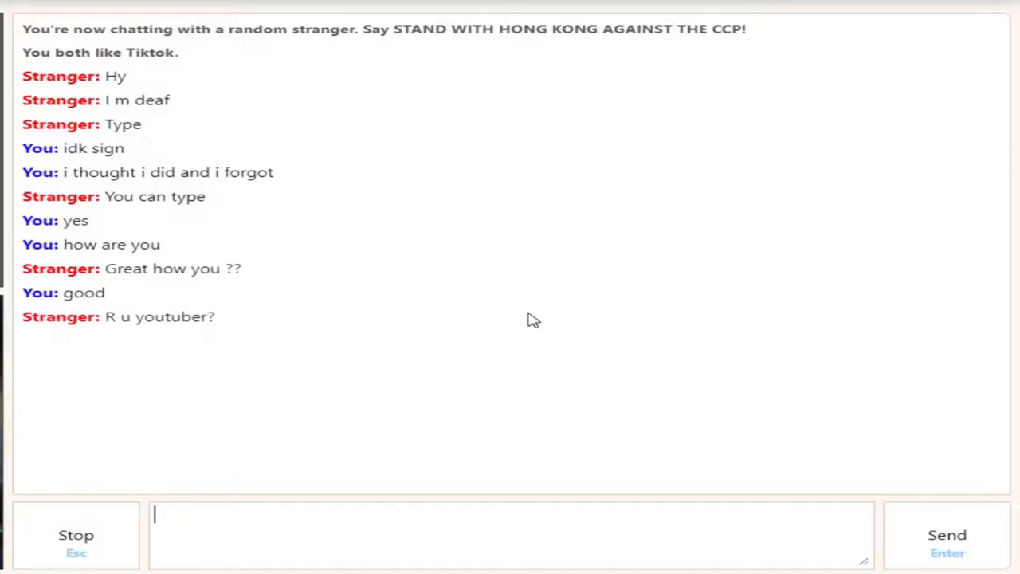
pyautogui.write('ta')
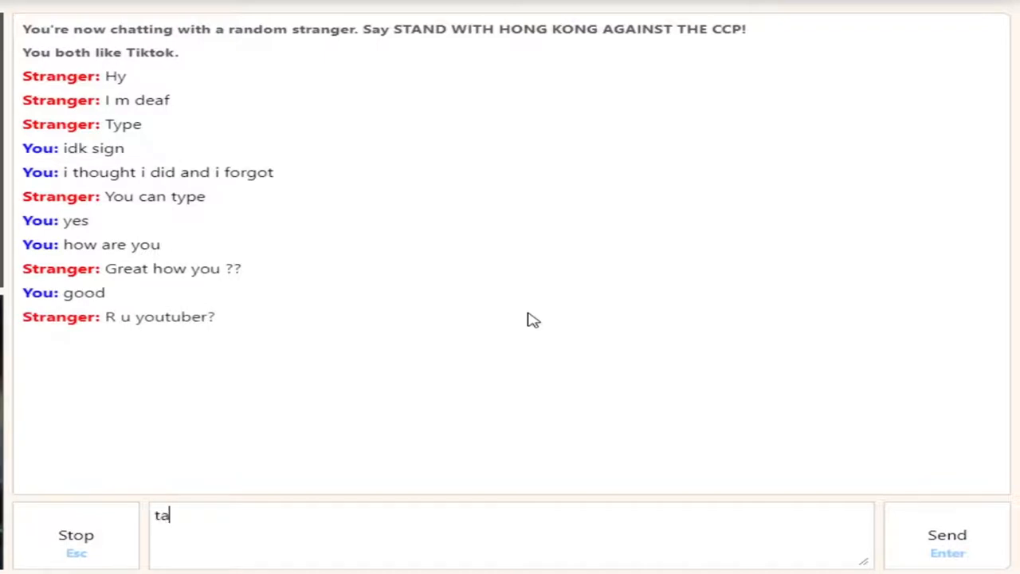
pyautogui.write('yea')
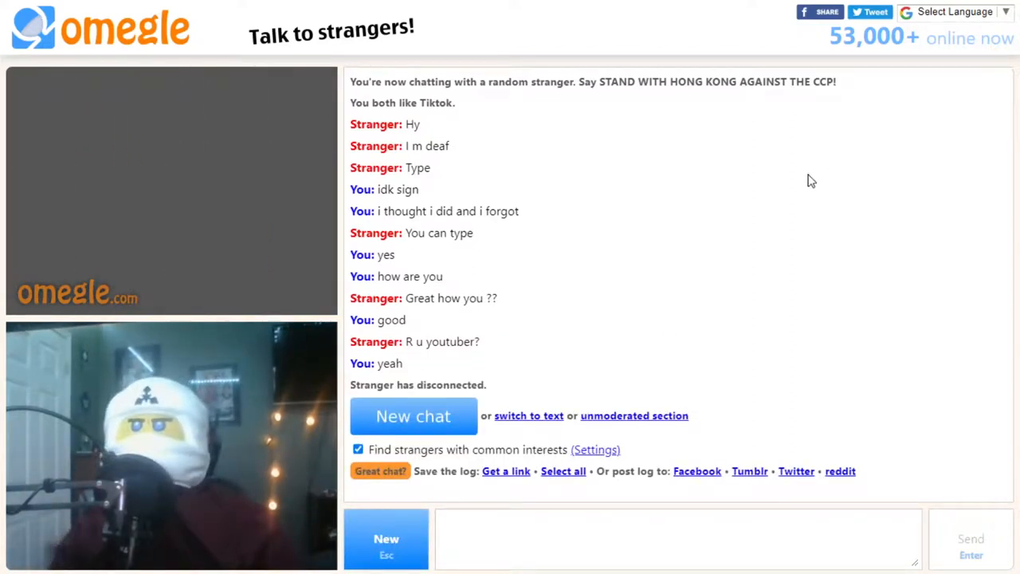
pyautogui.moveTo(444, 458)
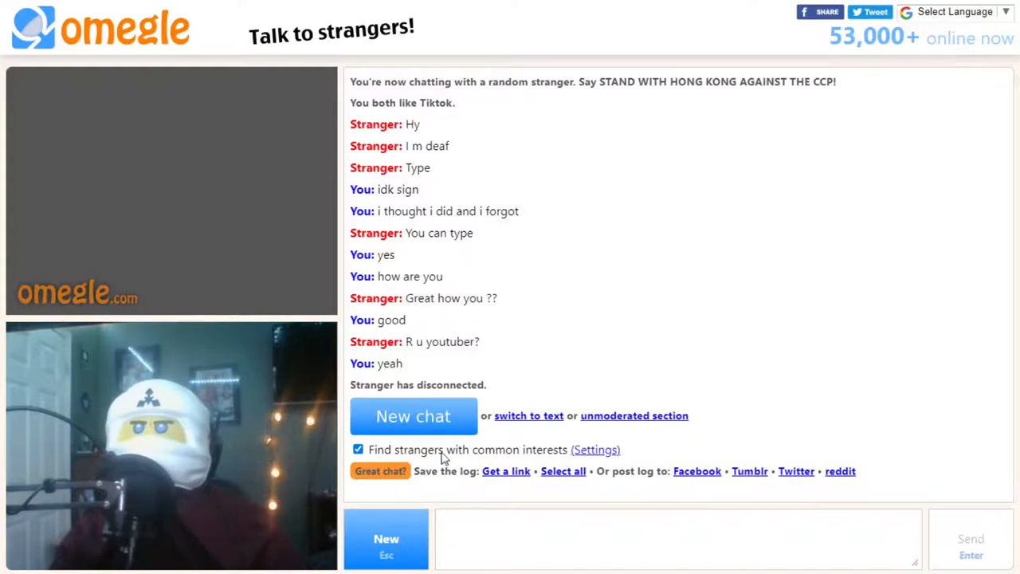
# Start a fresh chat with another TikTok-matched stranger.
pyautogui.click(413, 414)
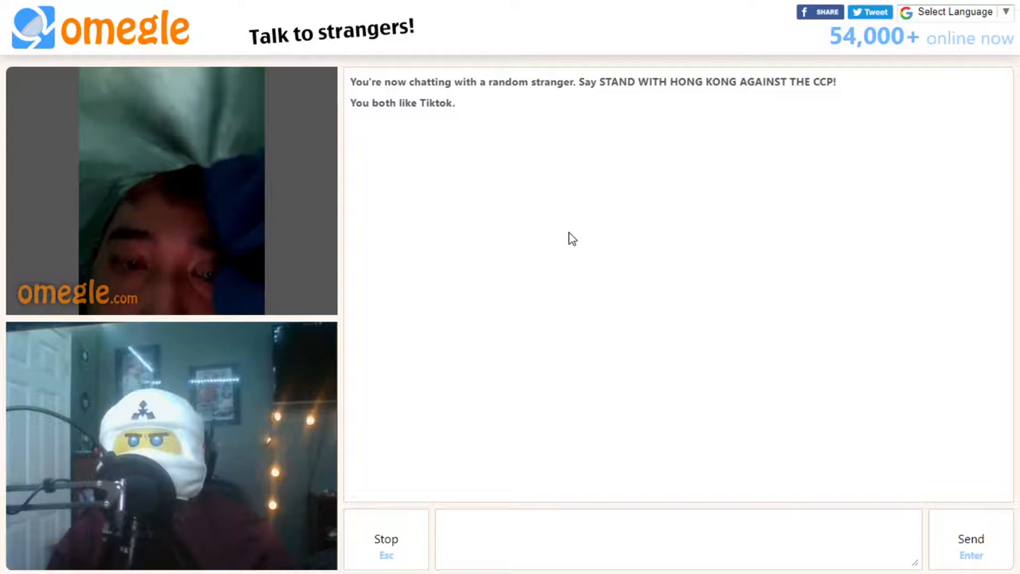
# Skip the current stranger and connect to the next TikTok match.
pyautogui.click(678, 538)
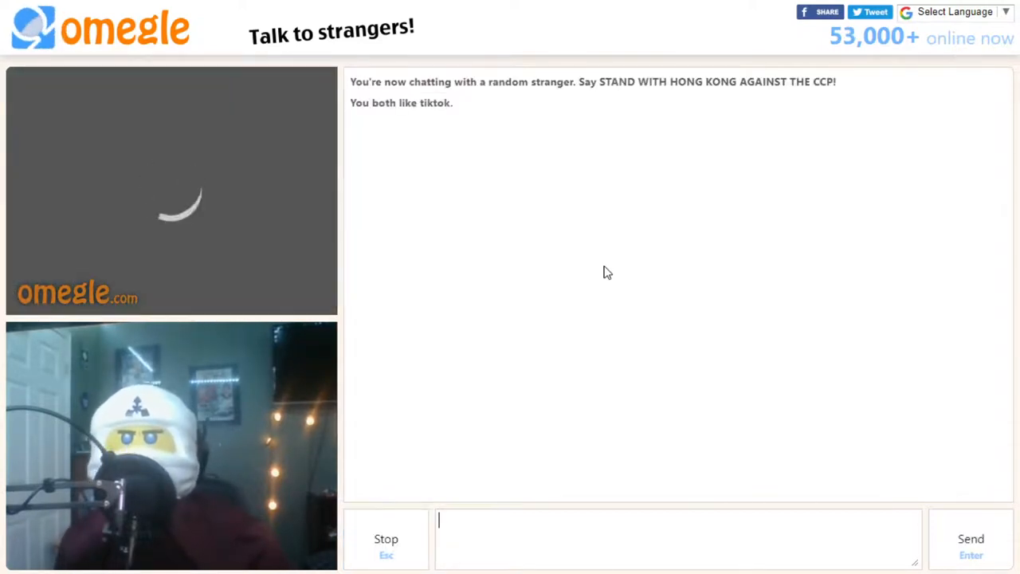
# Skip two strangers in a row until a new TikTok-matched chat connects.
pyautogui.click(386, 538)
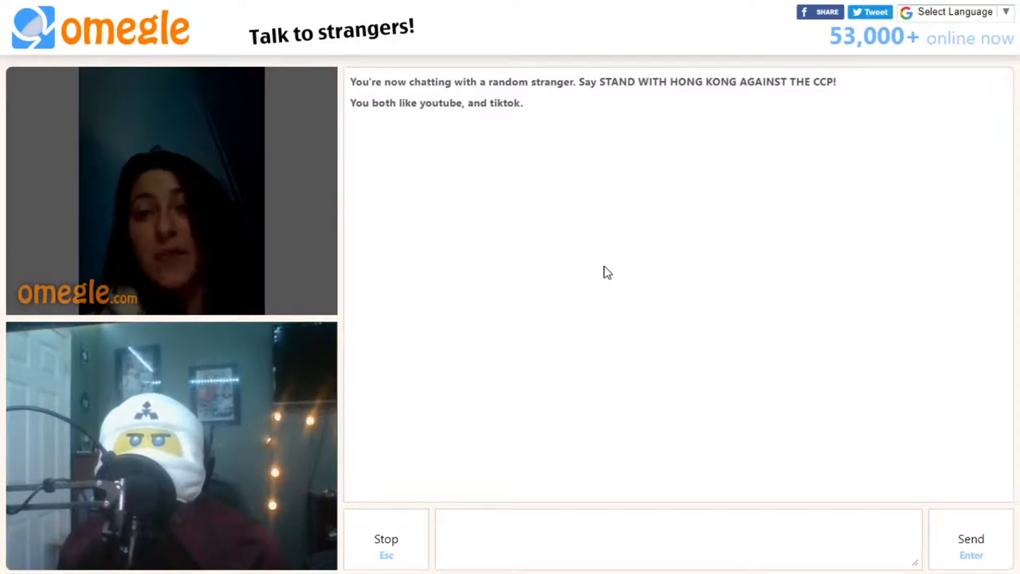
pyautogui.click(677, 539)
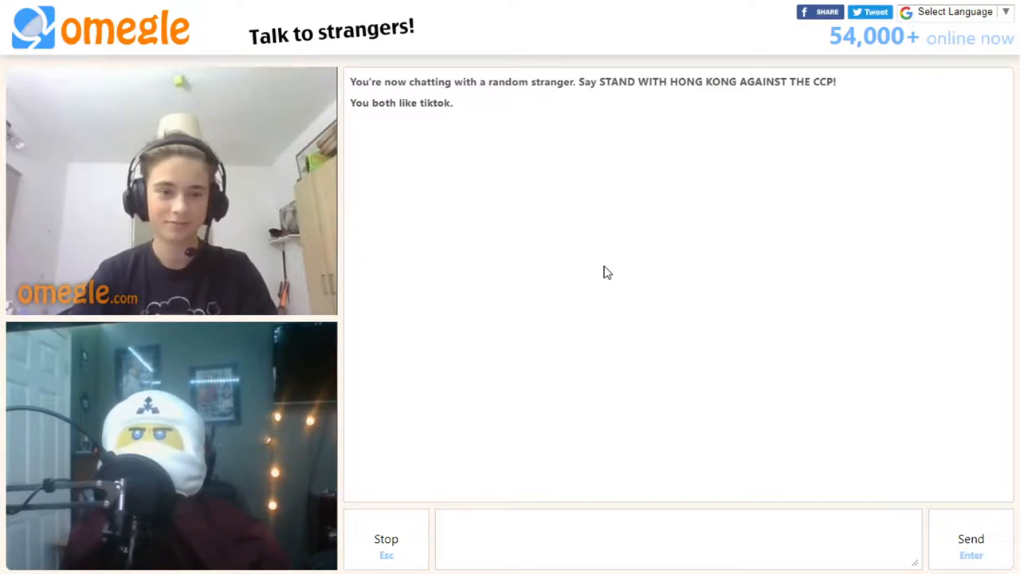
pyautogui.click(386, 539)
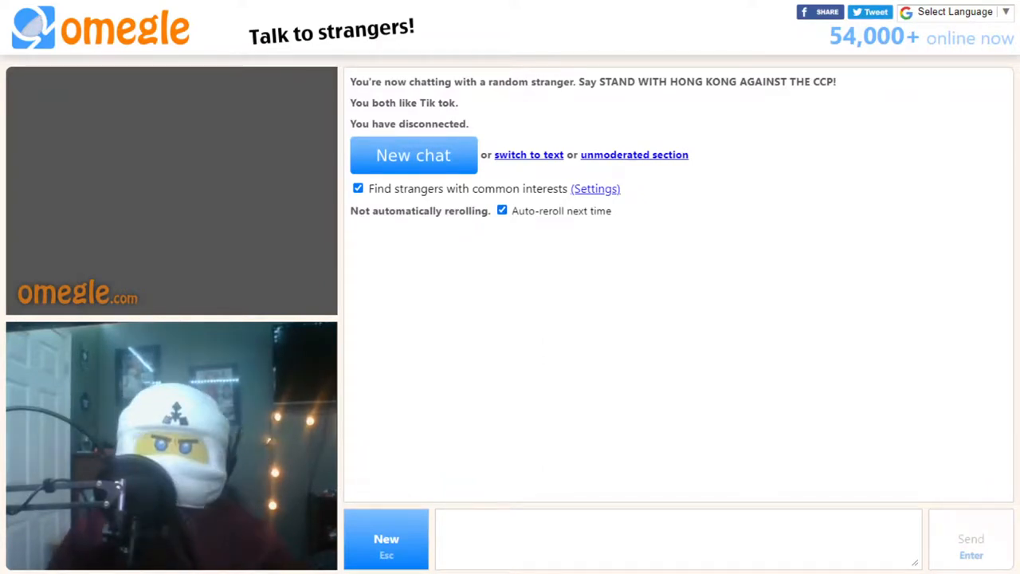
pyautogui.moveTo(937, 140)
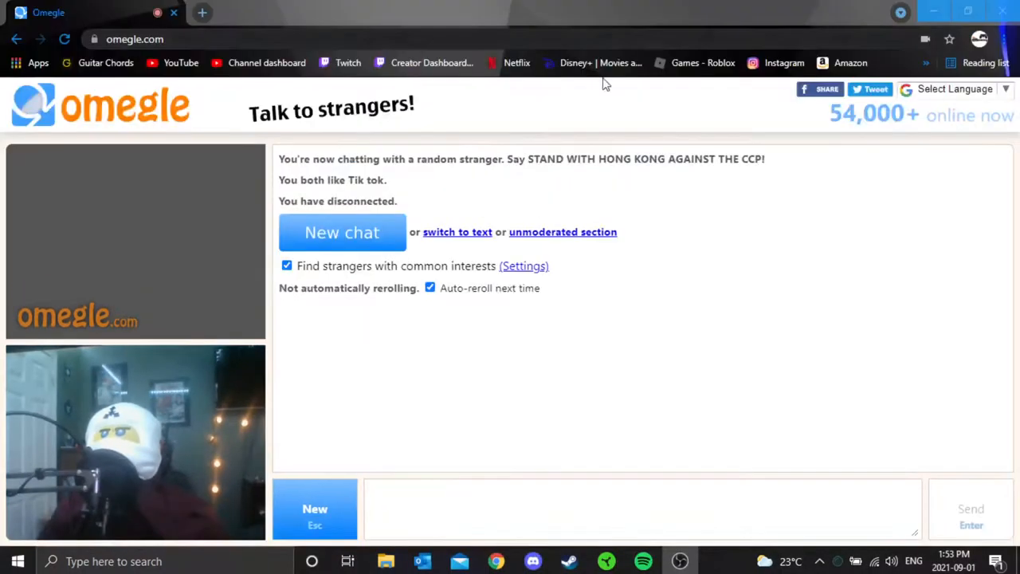
# Start a new video chat with a TikTok-matched stranger, then end it.
pyautogui.click(926, 45)
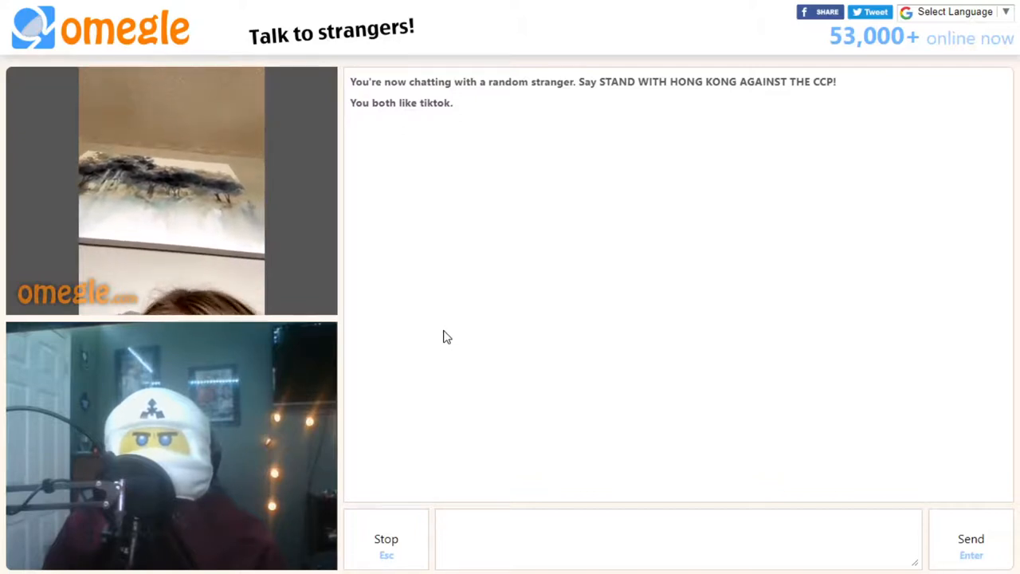
pyautogui.click(678, 538)
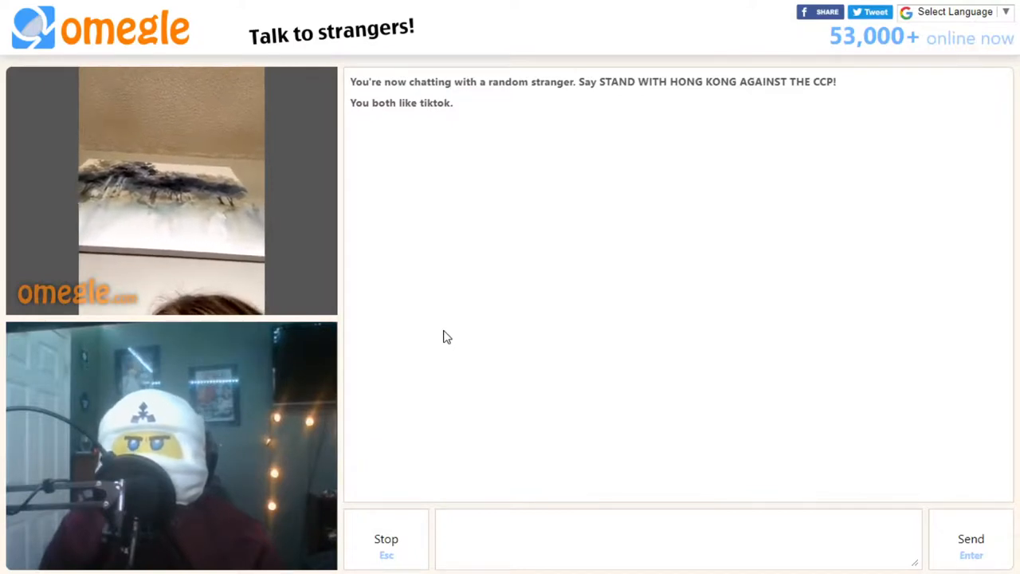
pyautogui.click(386, 538)
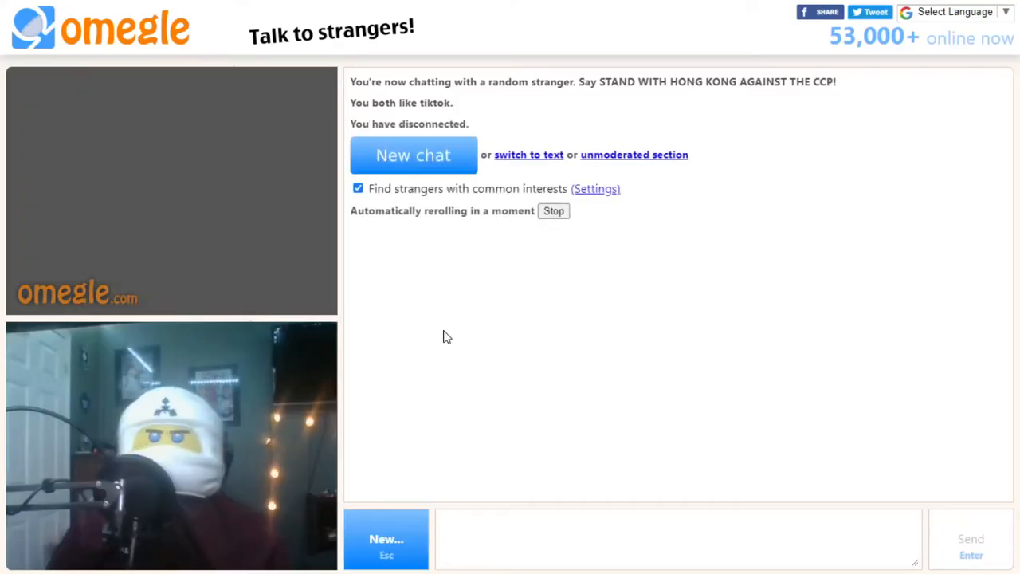
# Reroll to the next TikTok-matched stranger, then skip onward to a pair of guys.
pyautogui.click(413, 154)
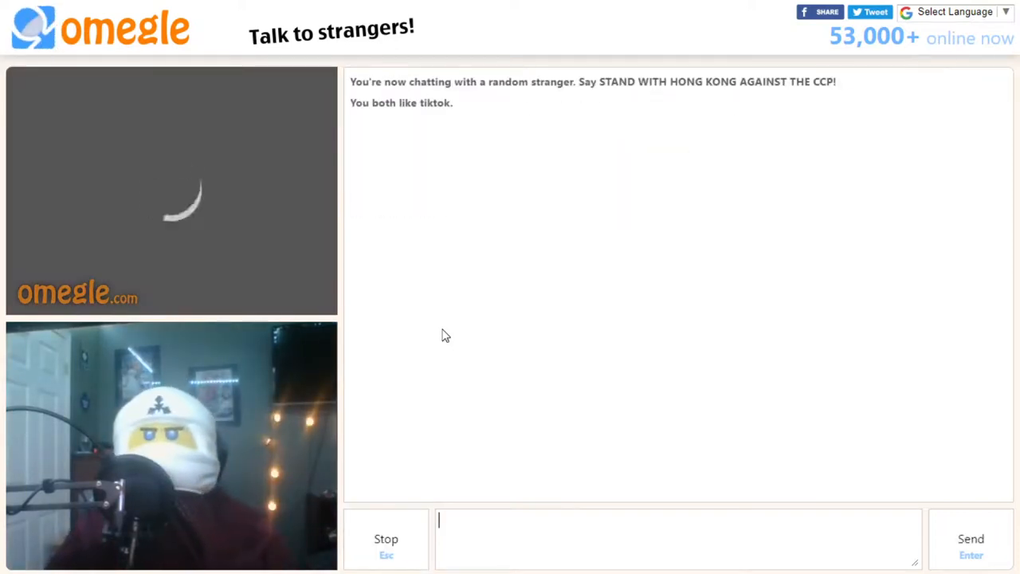
pyautogui.moveTo(479, 270)
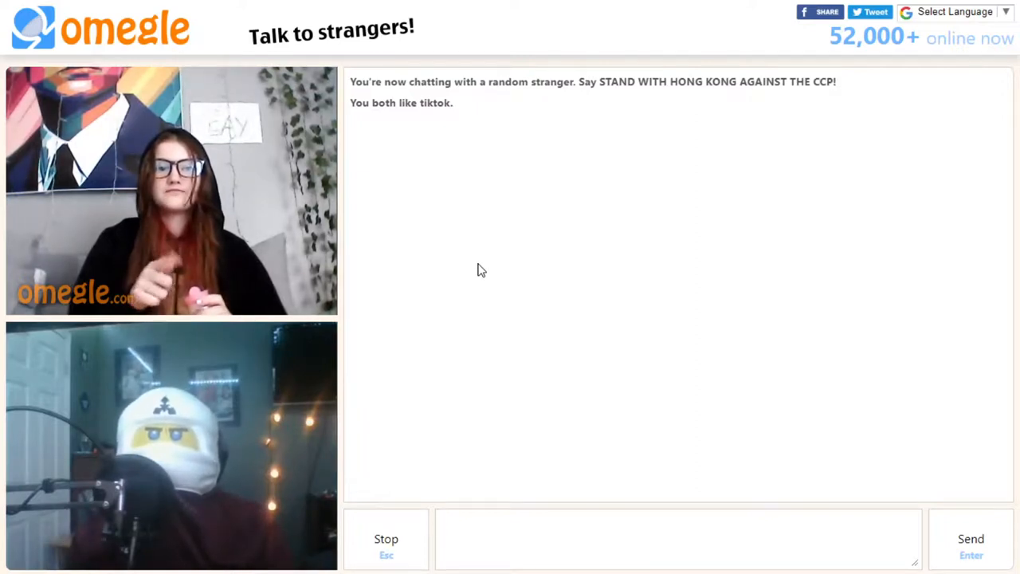
pyautogui.click(677, 538)
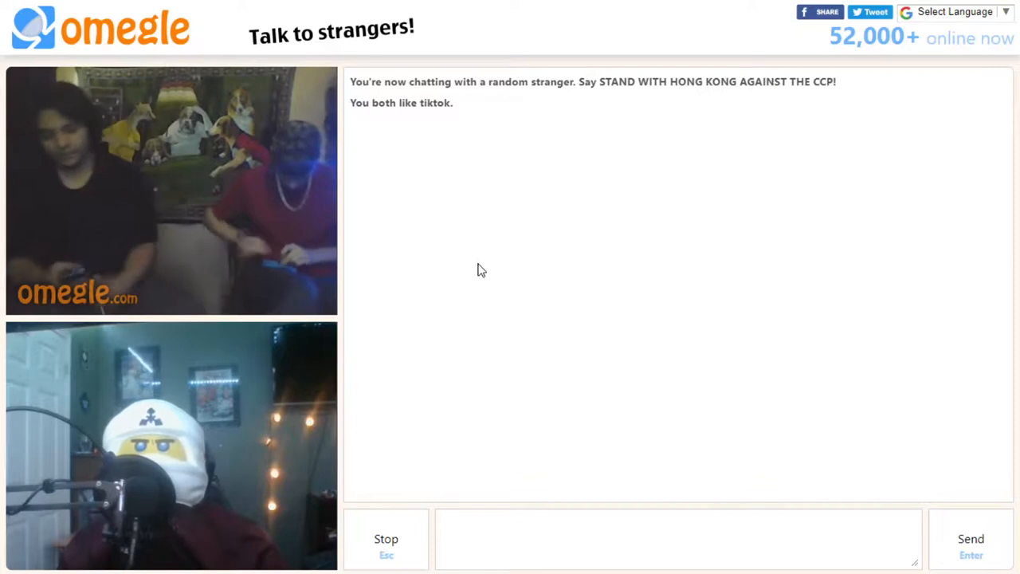
# Stay on the new-chat screen as the pair disconnects and Omegle prepares to reroll.
pyautogui.click(385, 539)
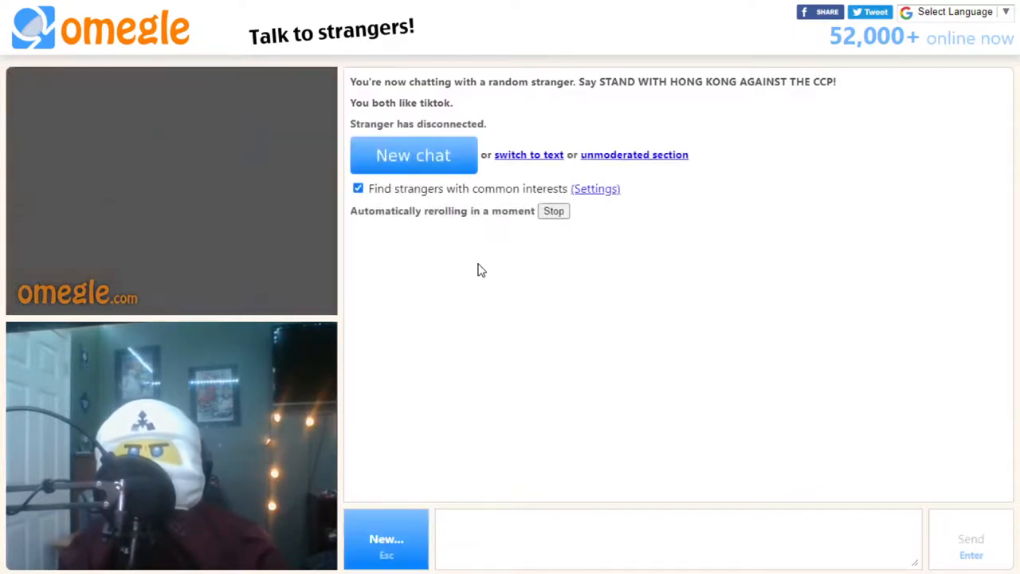
# Connect to another TikTok stranger and chat as they send 'Sup' and 'Luv u Zane'.
pyautogui.click(413, 155)
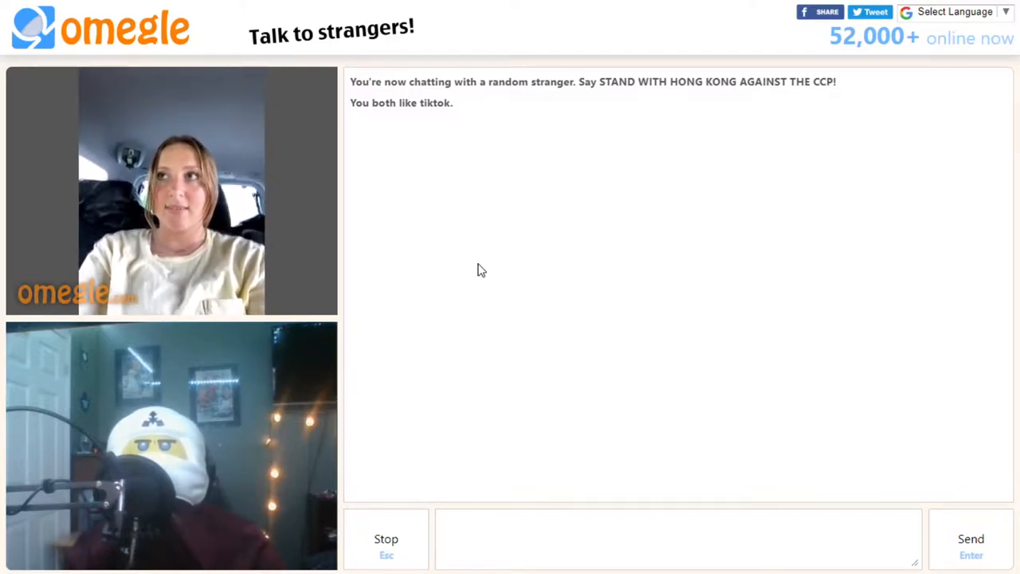
pyautogui.click(678, 539)
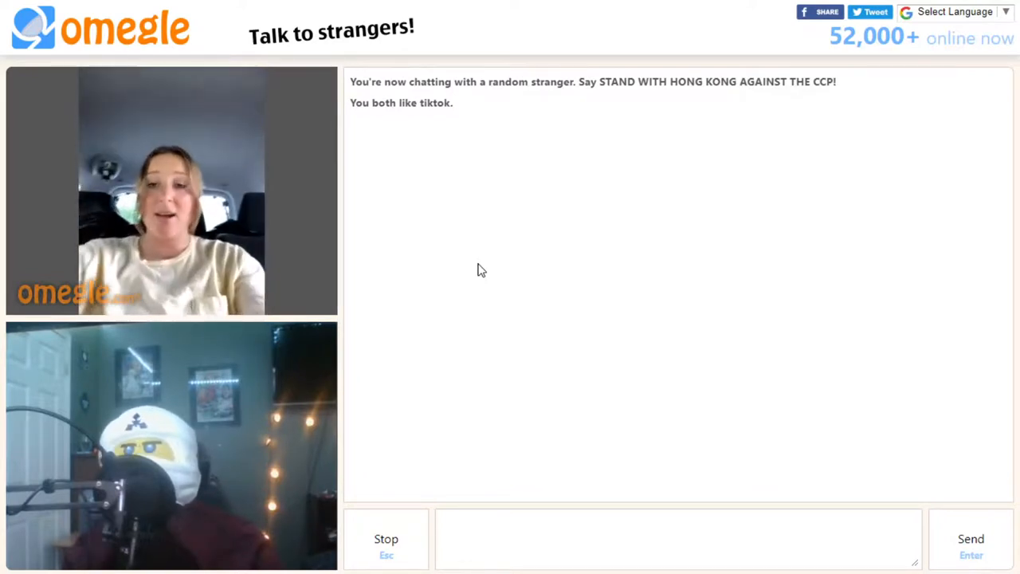
pyautogui.click(677, 539)
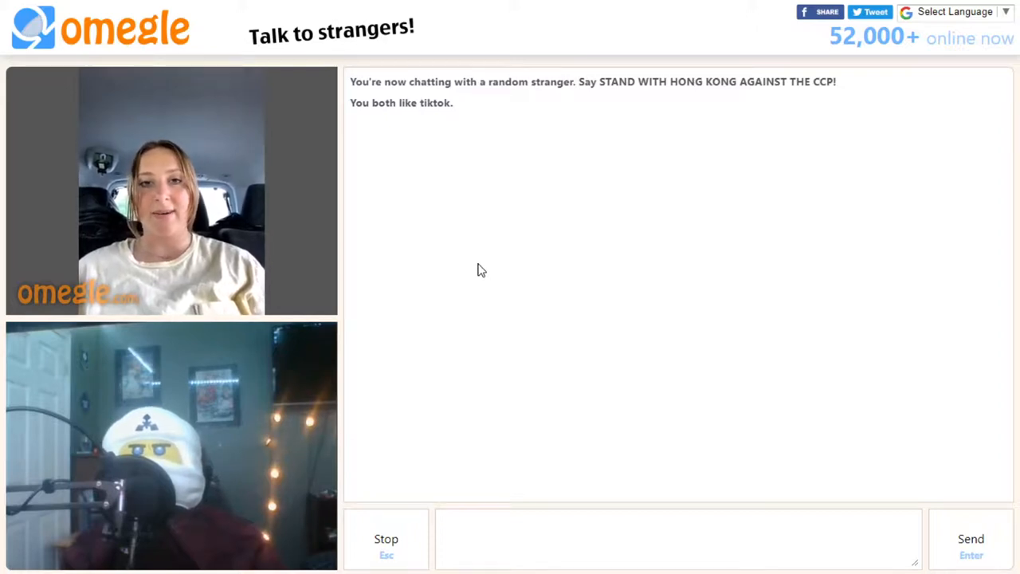
pyautogui.click(677, 539)
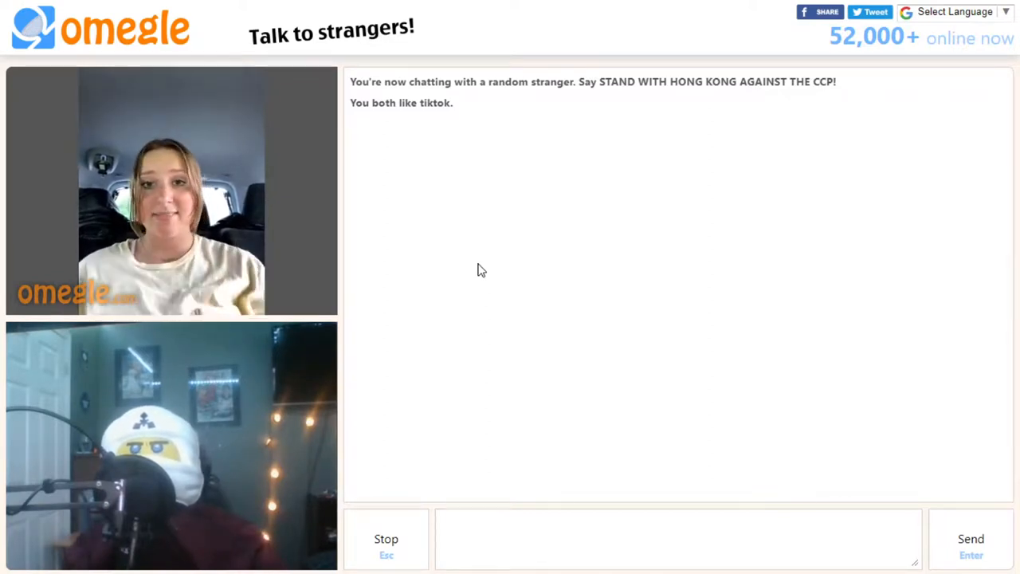
pyautogui.click(677, 538)
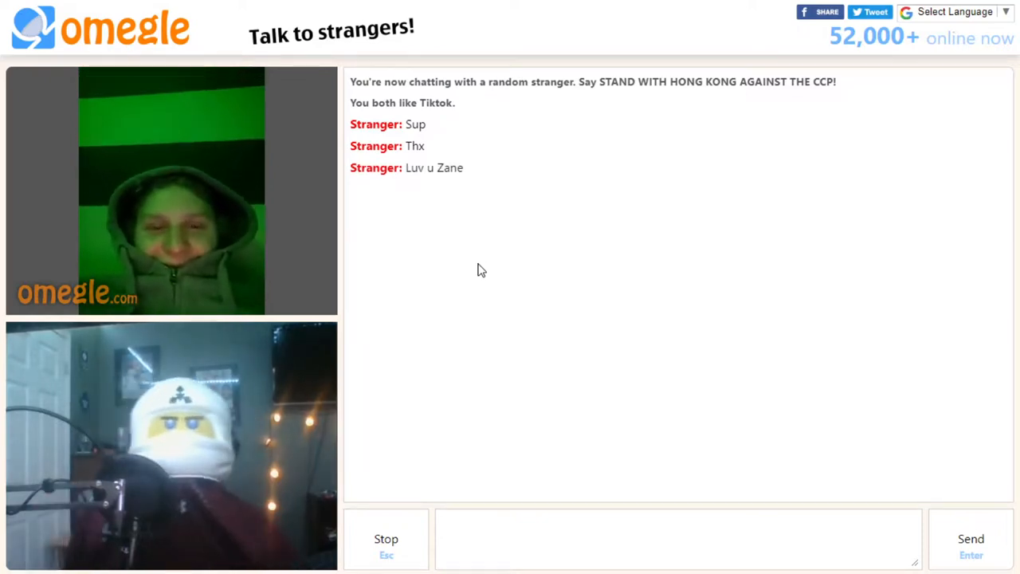
# Disconnect from the texting stranger and connect to one sharing YouTube and TikTok.
pyautogui.click(386, 538)
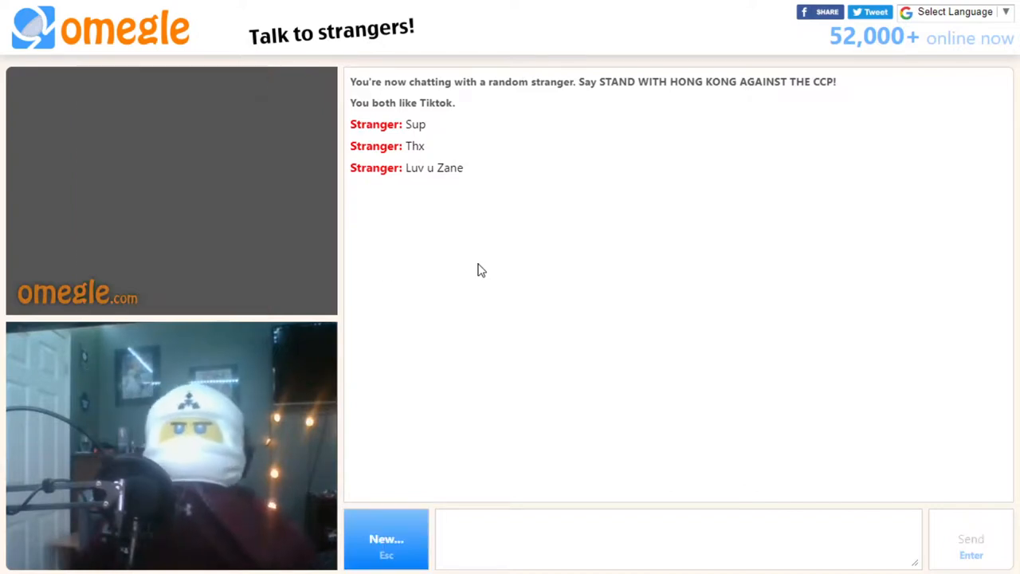
pyautogui.click(386, 539)
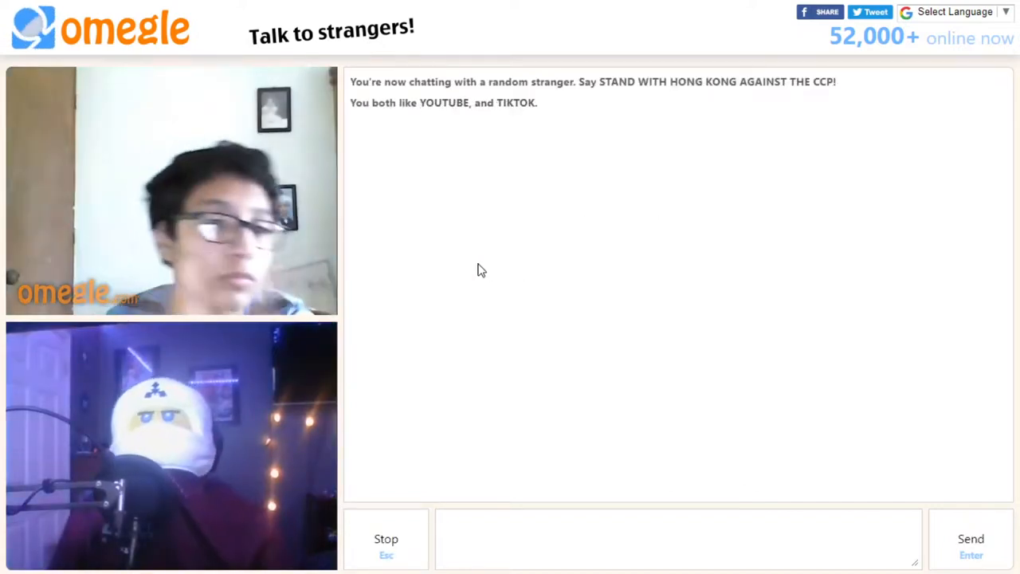
pyautogui.click(677, 538)
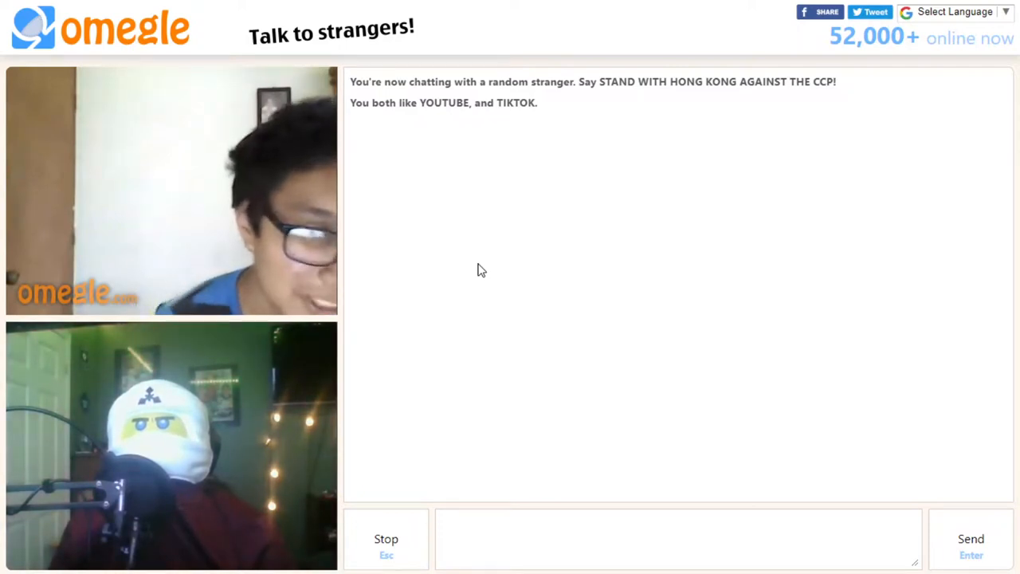
# Write 'chickentendiegaming' in the message box to the YouTube-and-TikTok stranger.
pyautogui.click(677, 539)
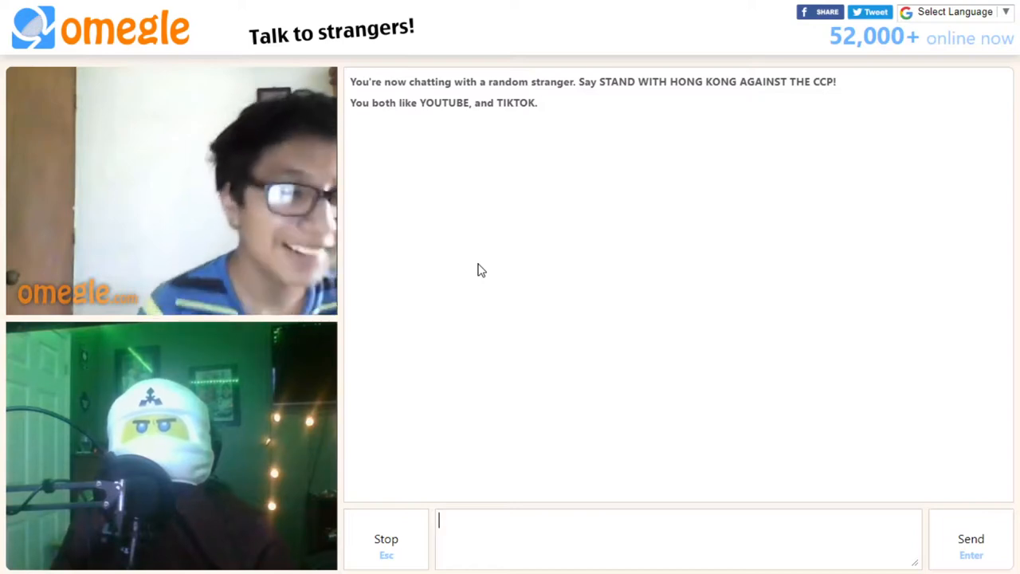
pyautogui.write('ch')
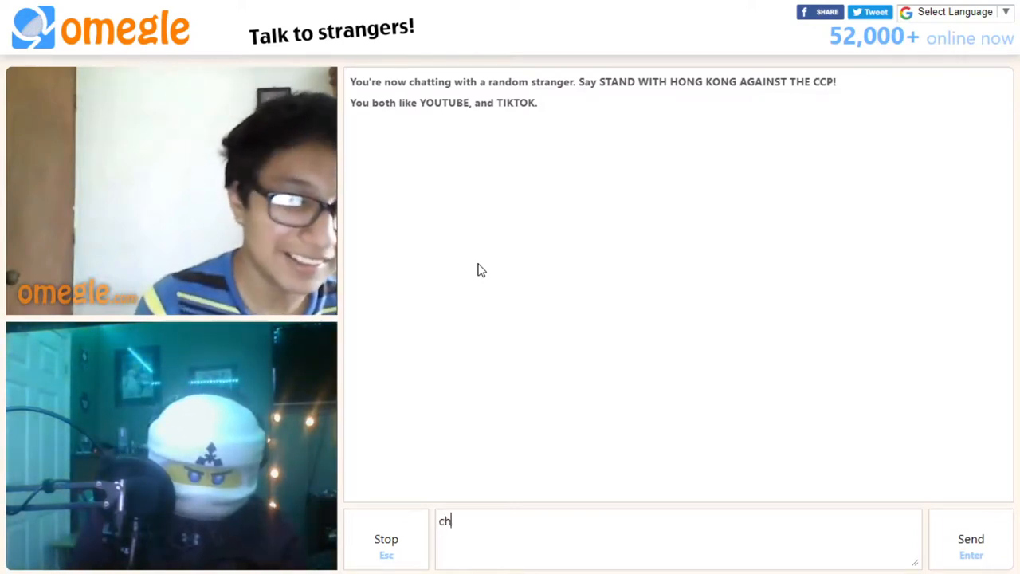
pyautogui.write('ickentend')
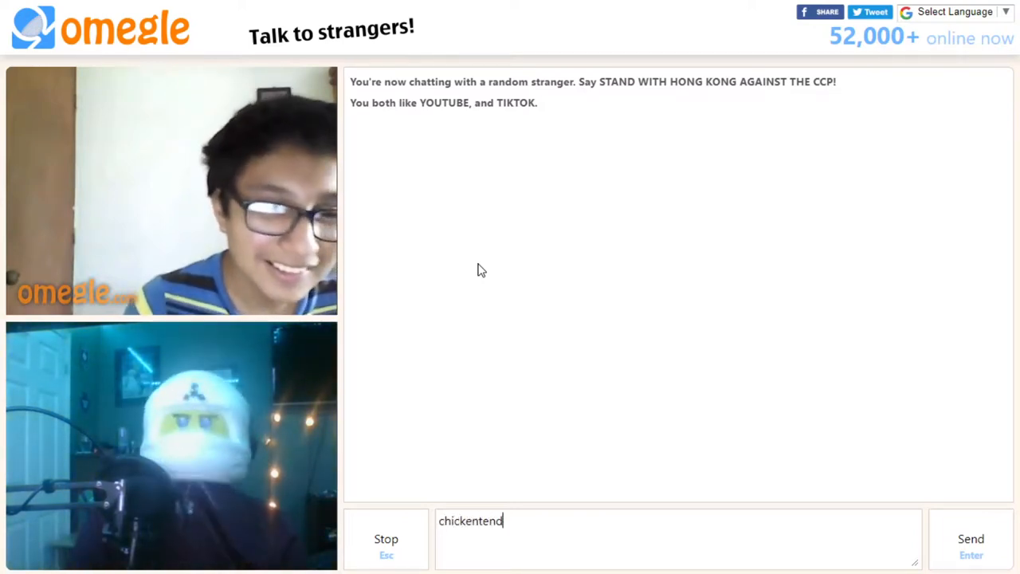
pyautogui.write('iegamin')
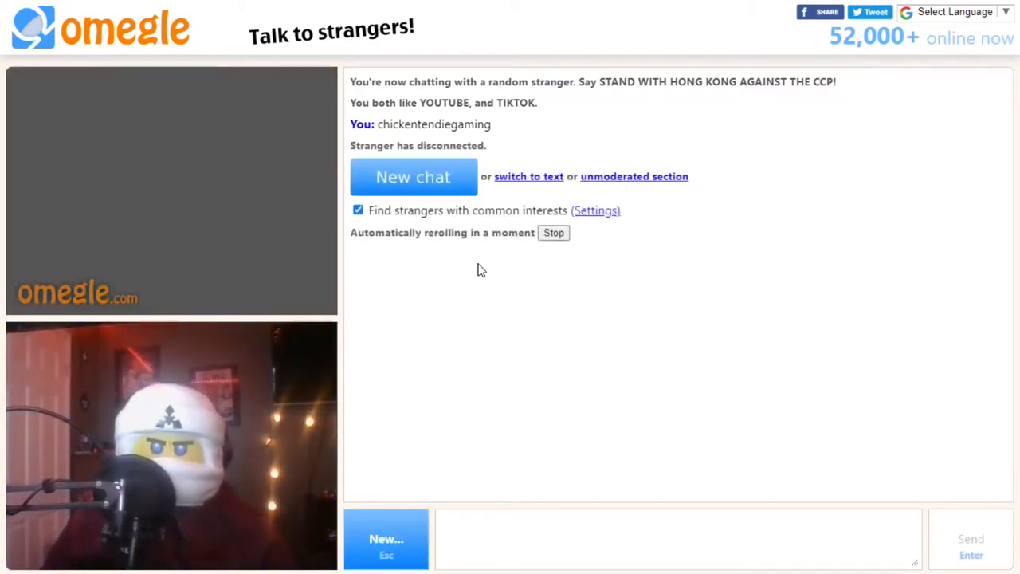
pyautogui.click(413, 175)
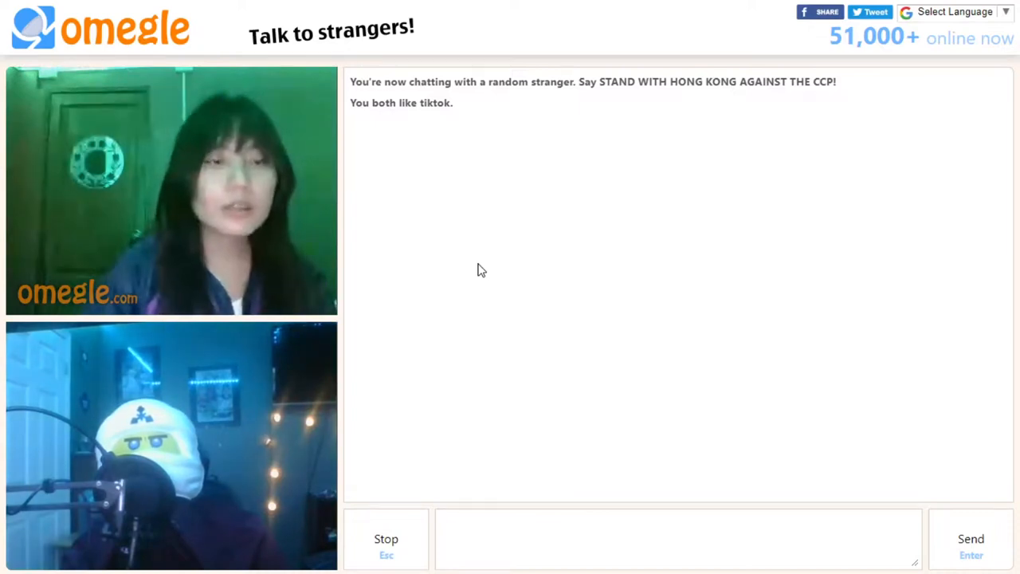
pyautogui.click(677, 539)
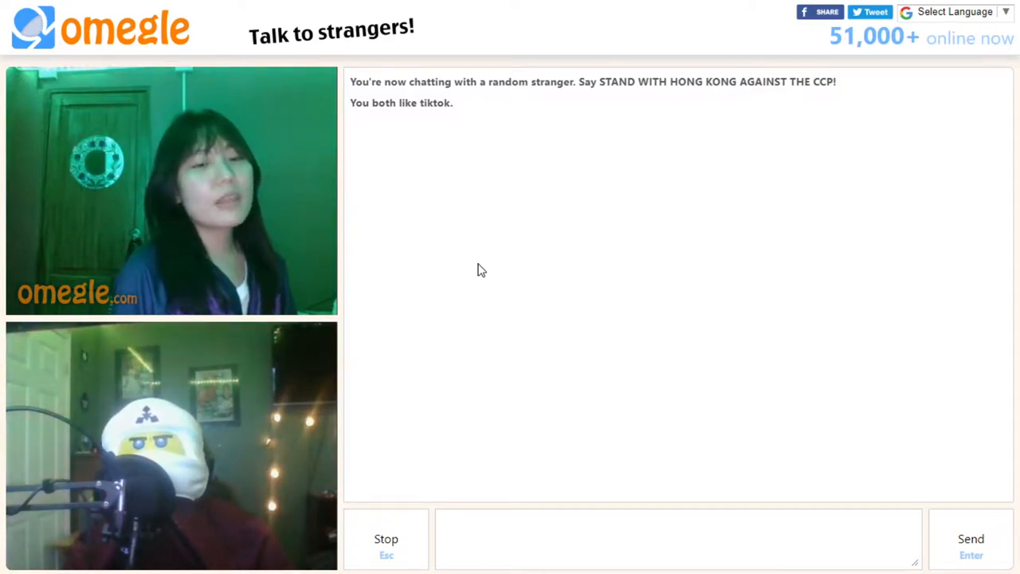
pyautogui.click(677, 539)
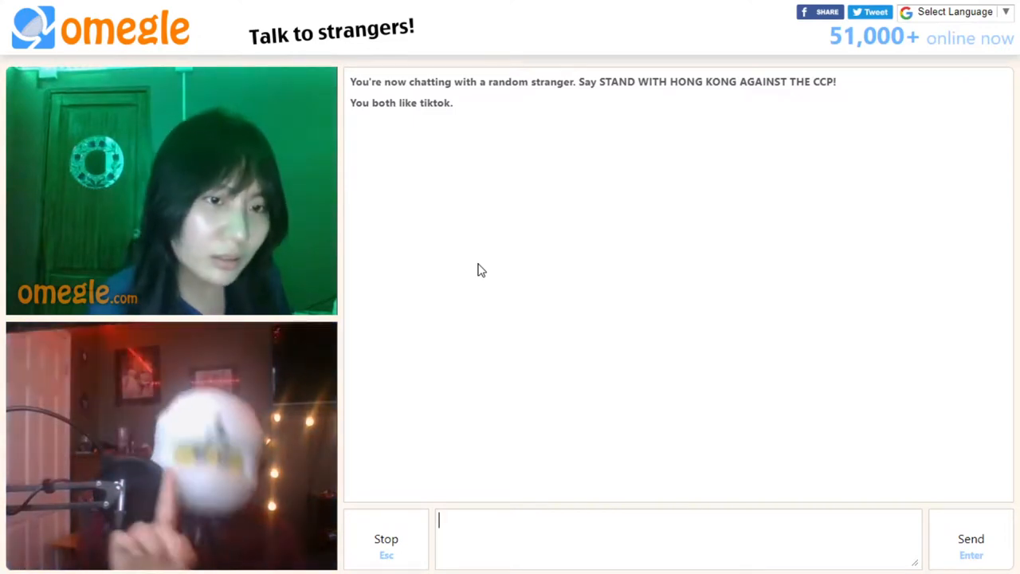
# Send 'fryganggaming on yt' to the stranger and return to the message box.
pyautogui.write('frygan')
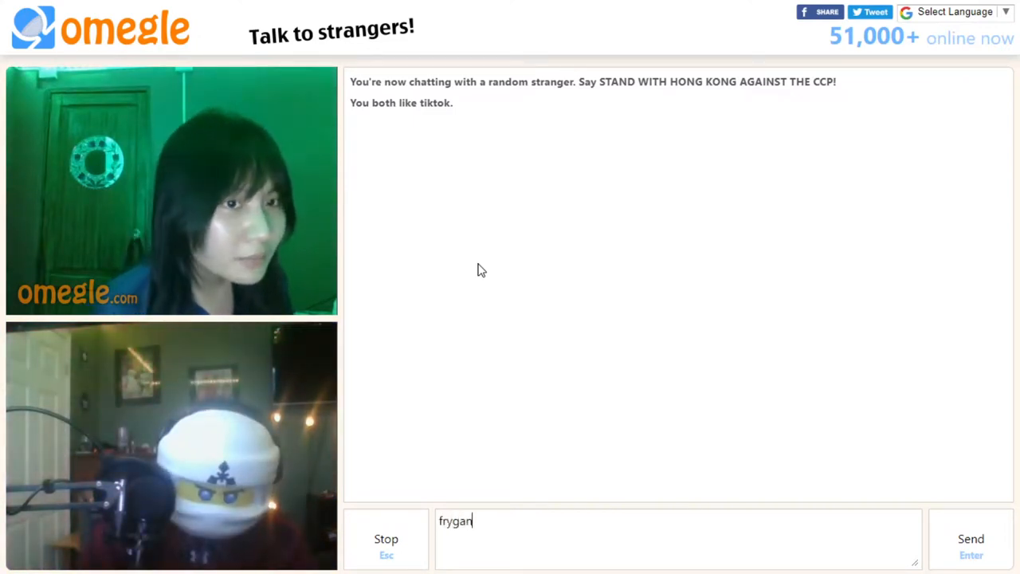
pyautogui.write('n')
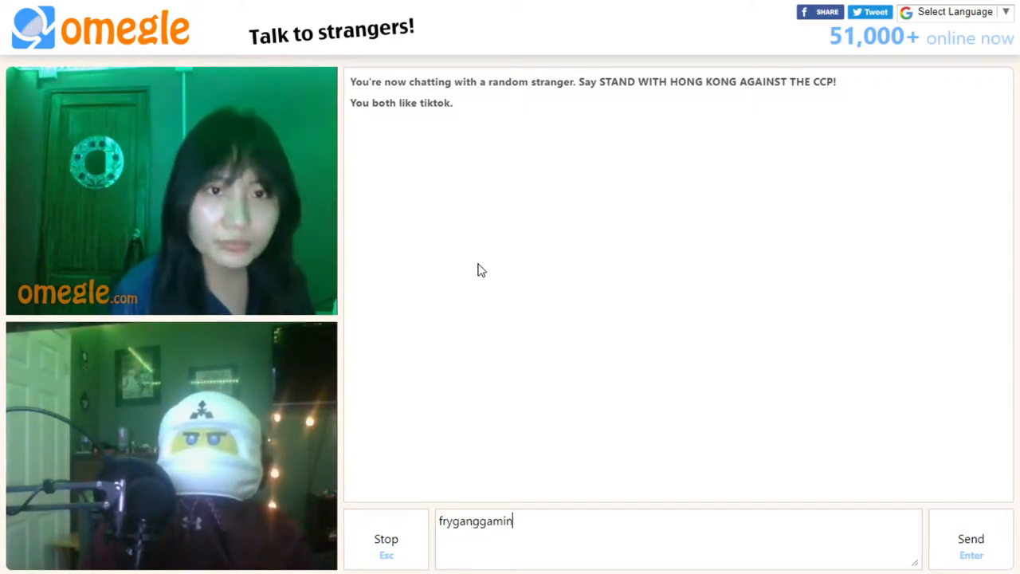
pyautogui.press('Enter')
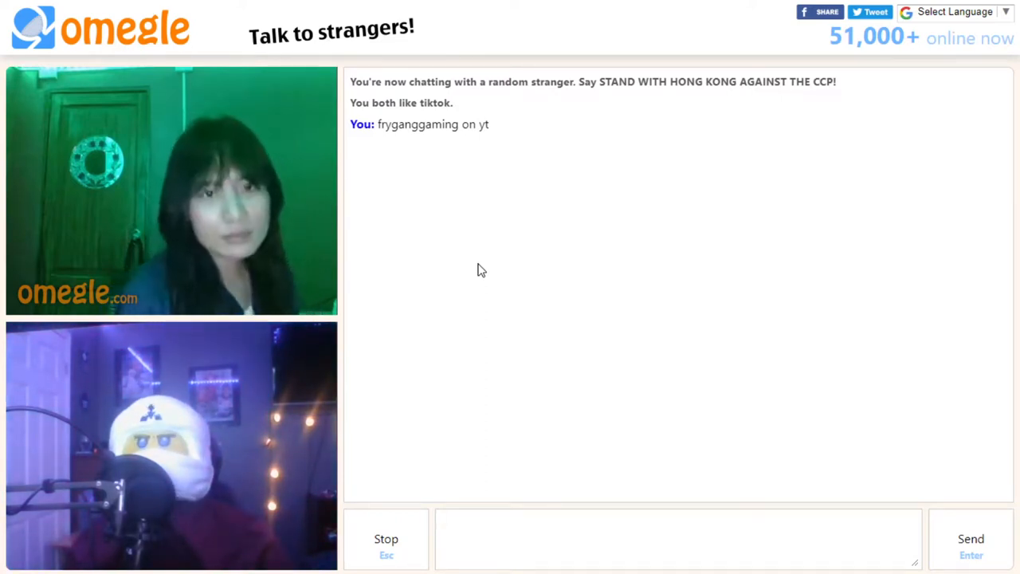
pyautogui.click(677, 538)
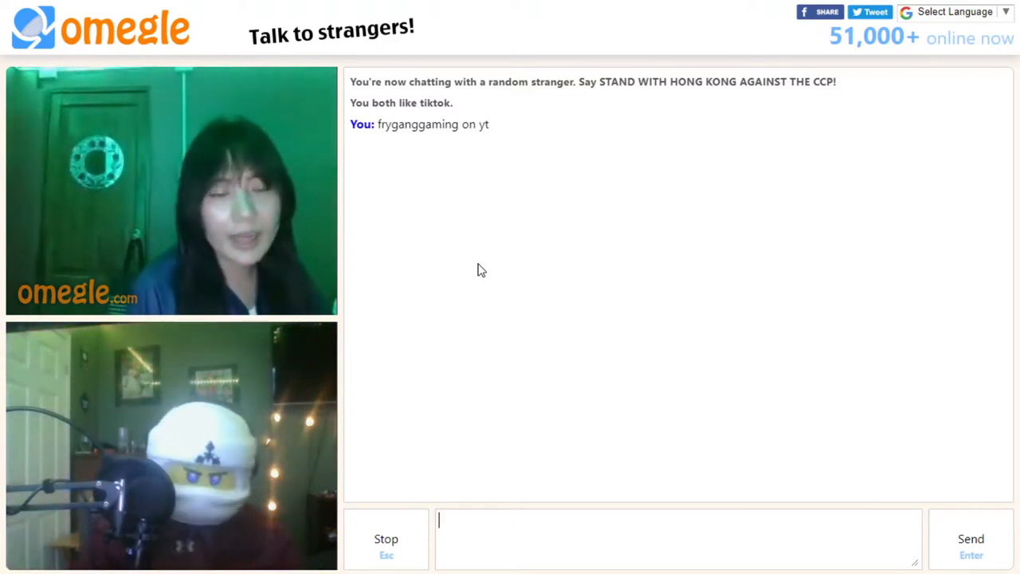
# Send 'chickentendiegaming' to the stranger, who replies 'idkymaja'.
pyautogui.write('chickent')
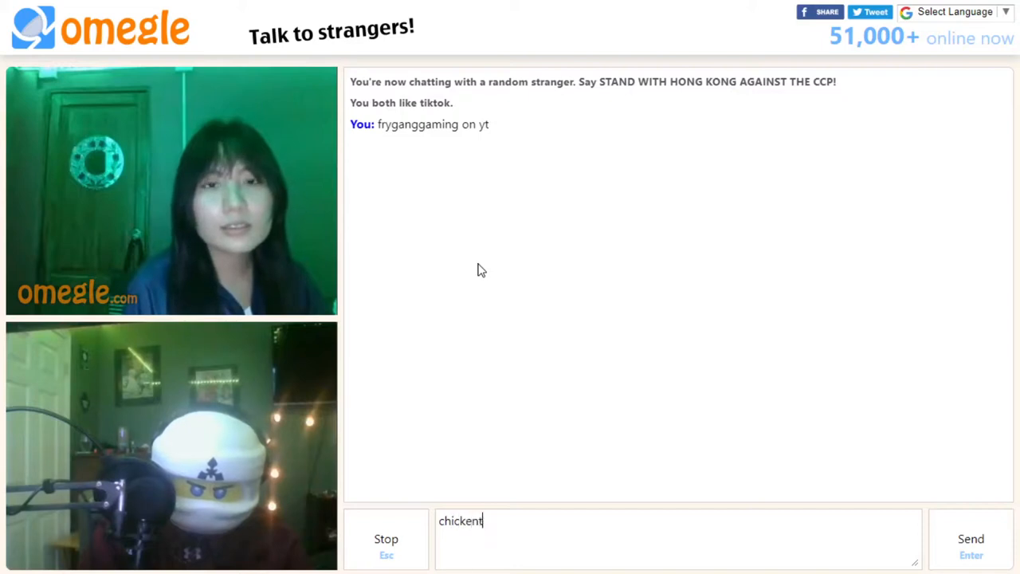
pyautogui.write('endiegaming')
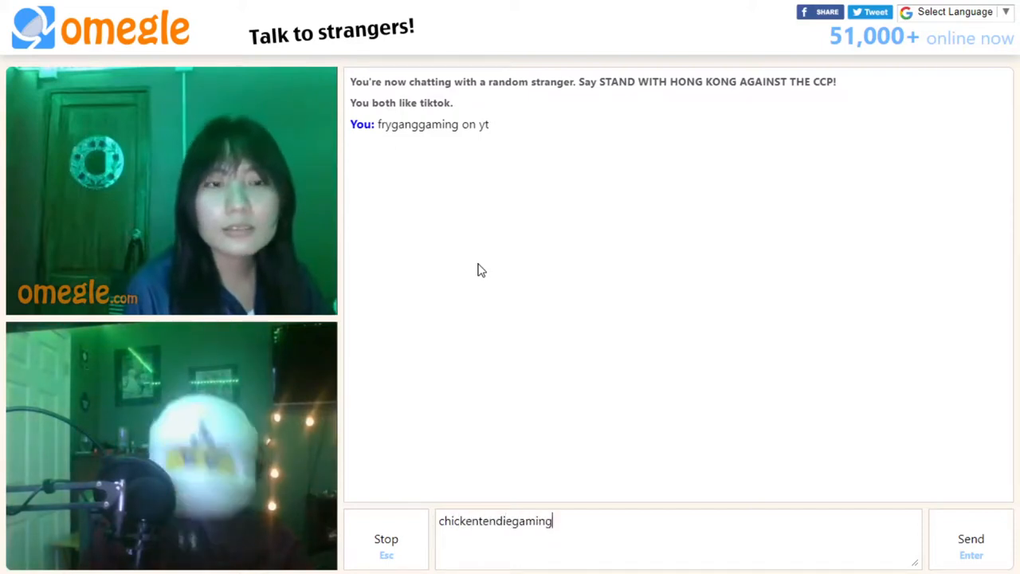
pyautogui.press('Enter')
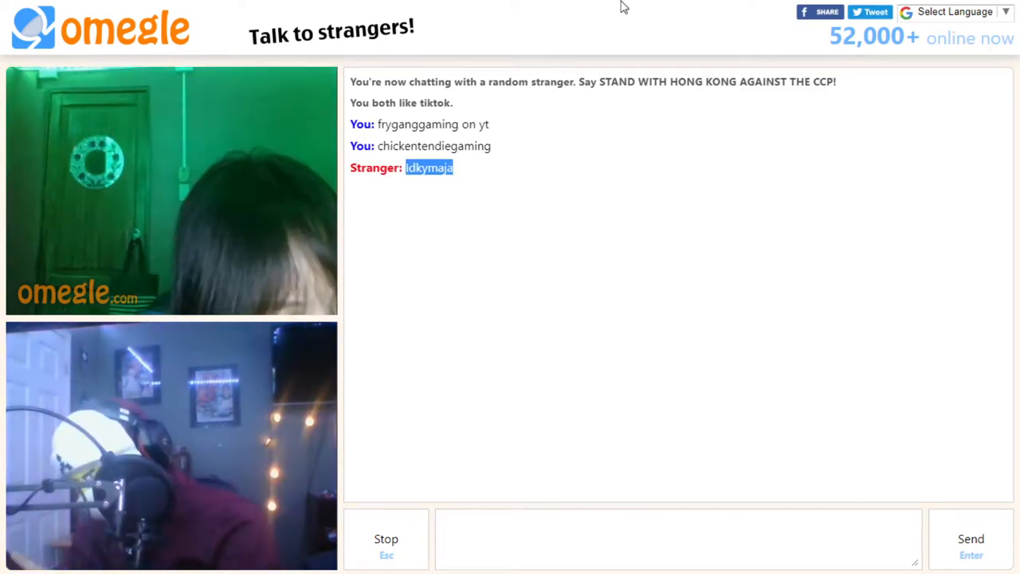
pyautogui.moveTo(932, 6)
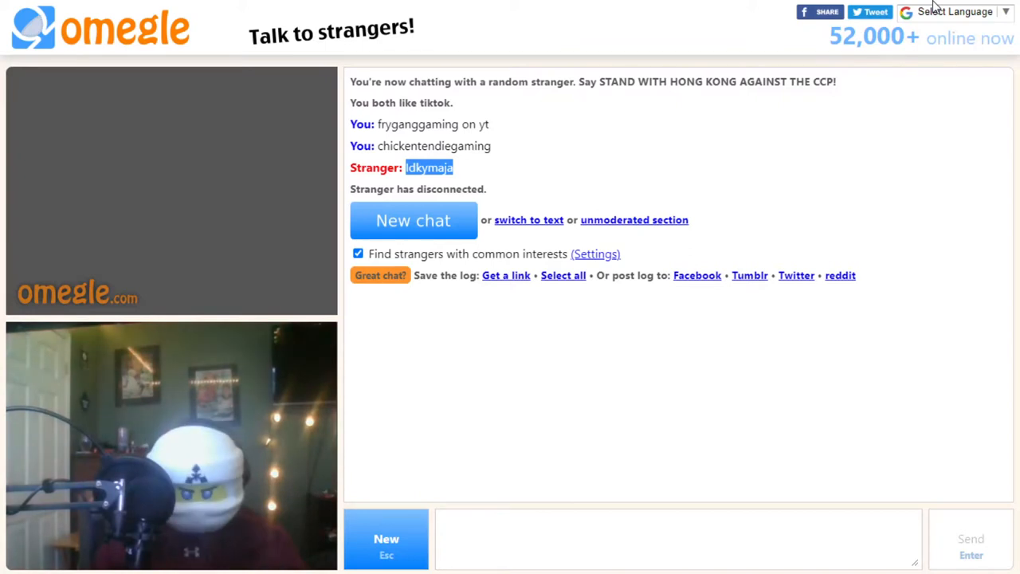
# Connect to a new TikTok-matched stranger whose video is still loading.
pyautogui.click(413, 220)
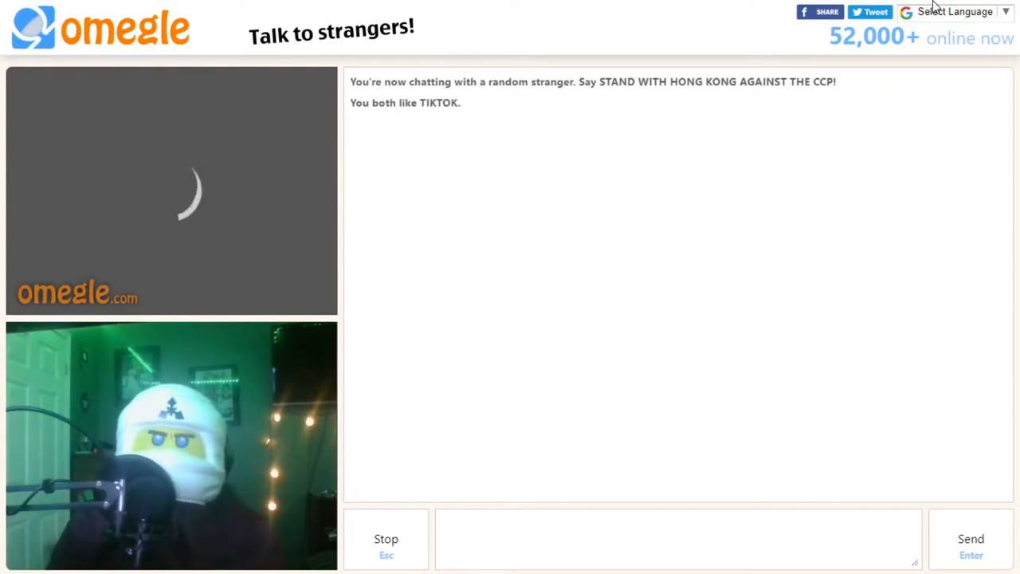
# Keep chatting on video as a stranger messages 'make me laught for 10 dollers'.
pyautogui.click(677, 539)
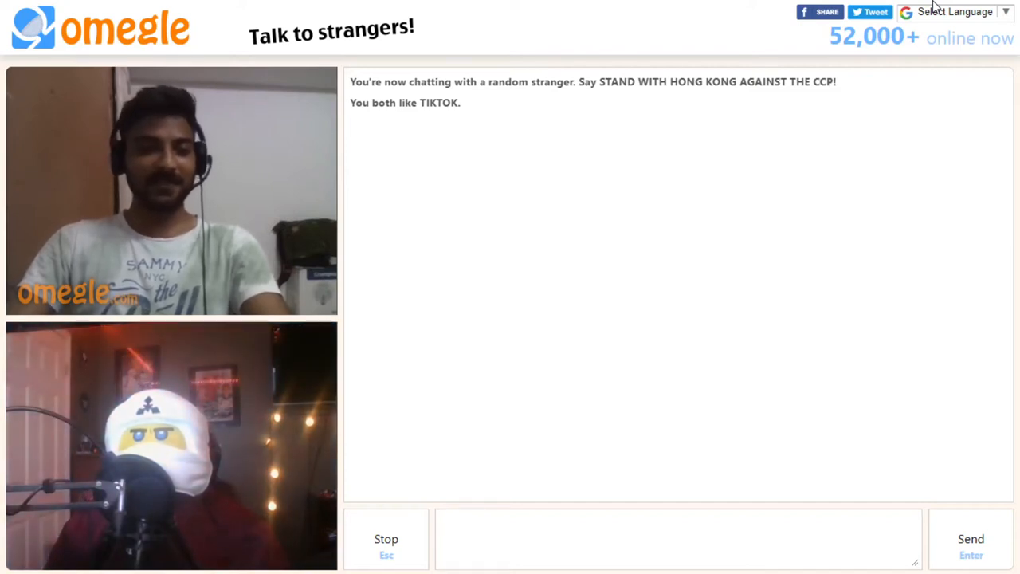
pyautogui.click(678, 539)
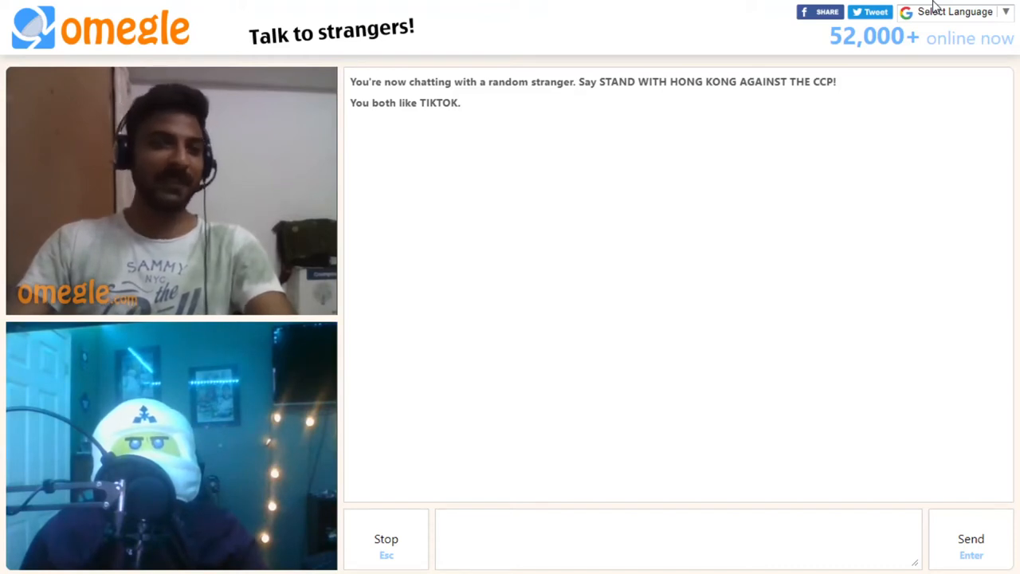
pyautogui.click(677, 539)
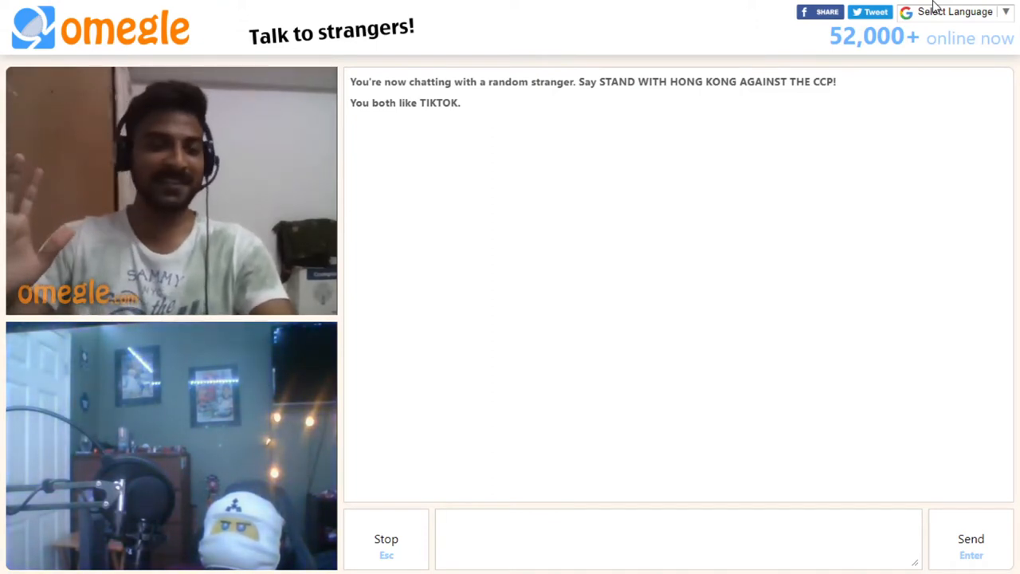
pyautogui.click(677, 539)
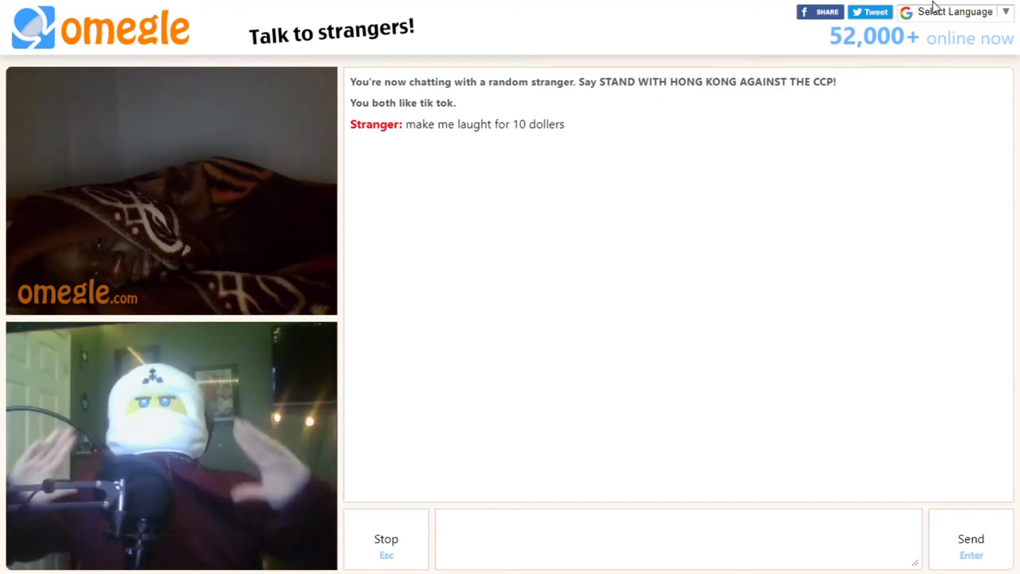
# Keep talking on camera while the stranger replies '3' then 'no', until a new stranger connects.
pyautogui.click(677, 539)
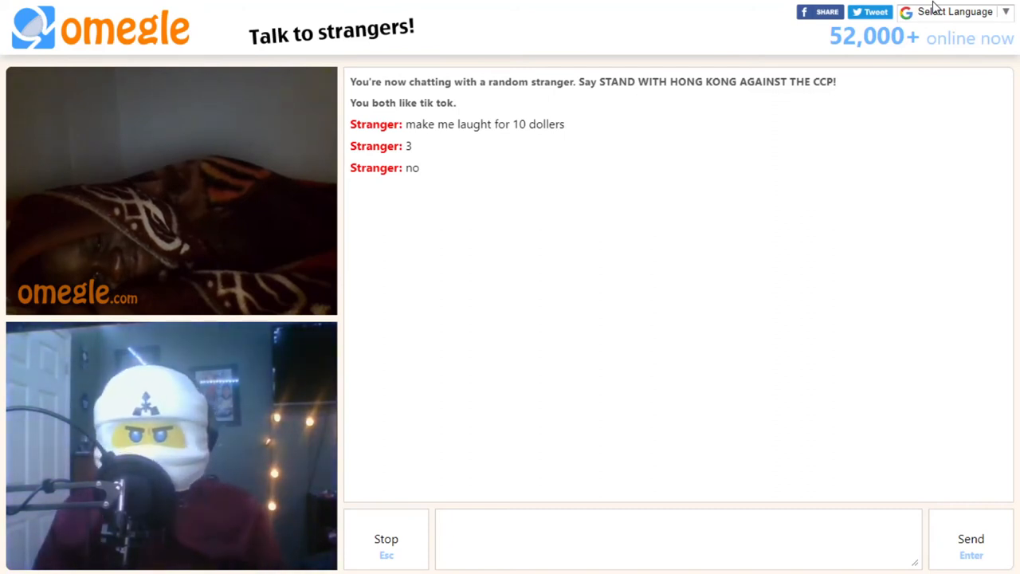
pyautogui.click(678, 538)
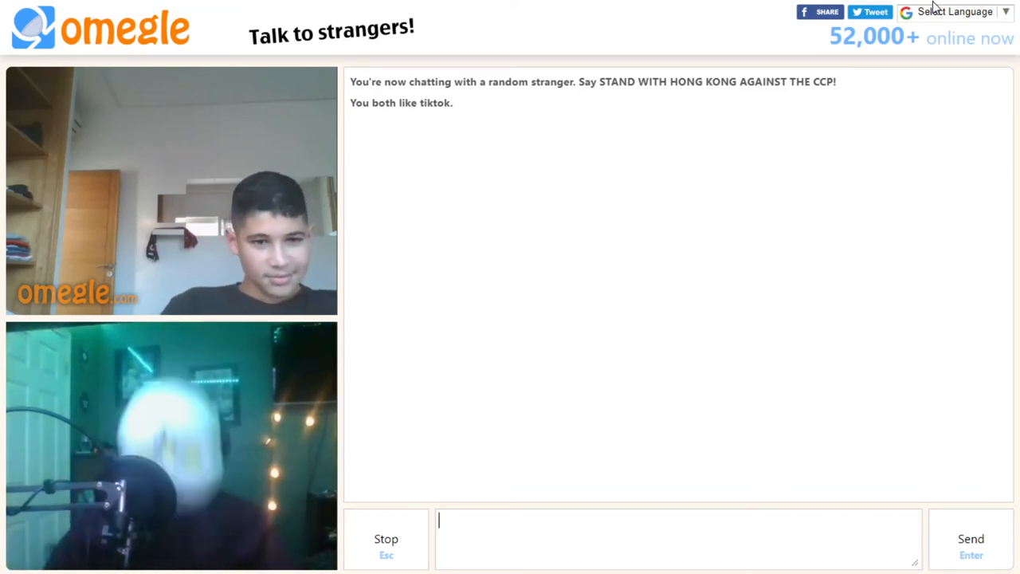
# End the chat with the boy and start a new TikTok-matched chat.
pyautogui.click(385, 539)
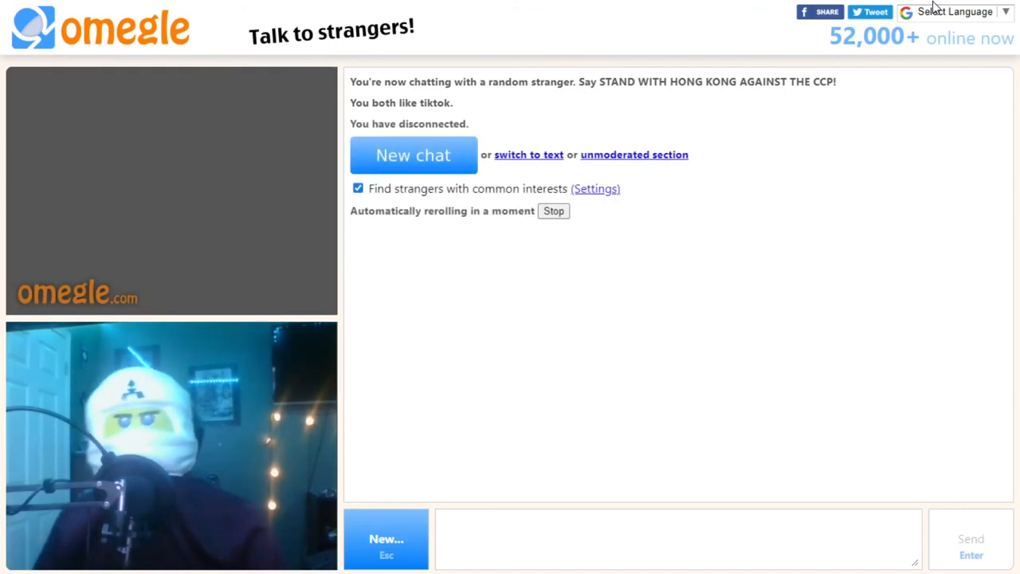
pyautogui.click(413, 155)
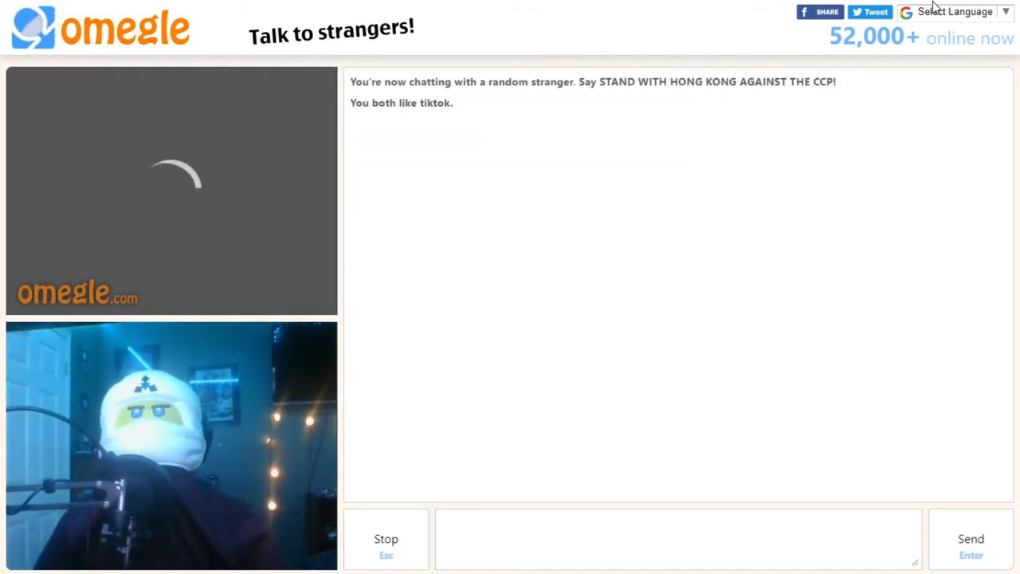